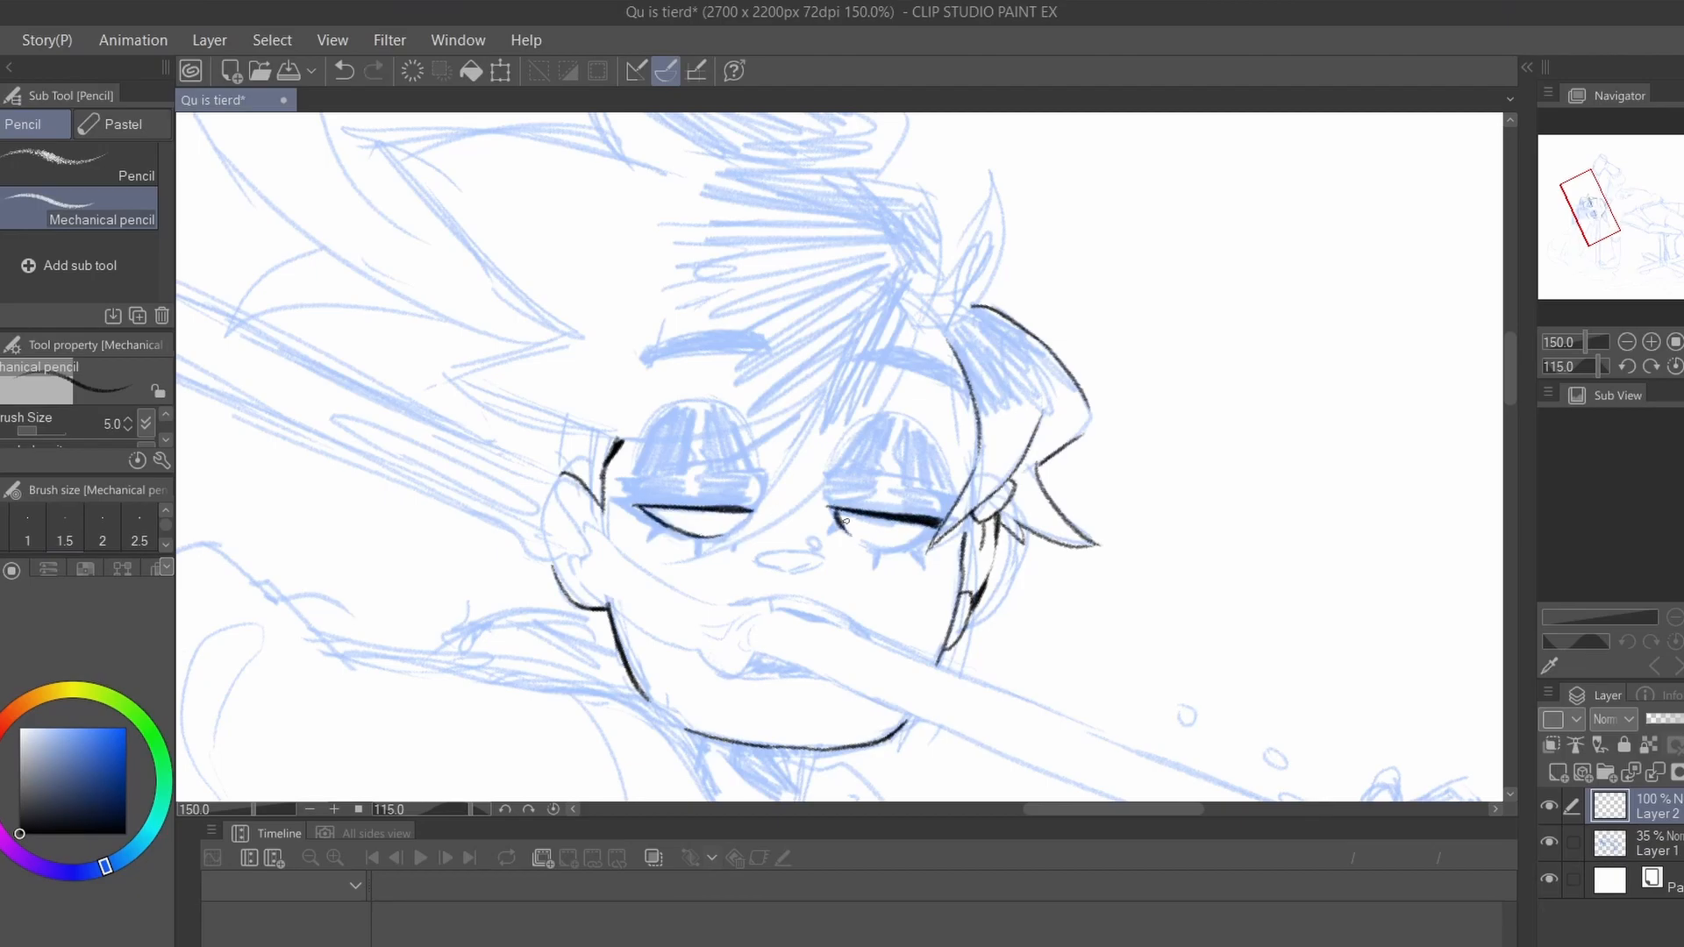
Step: Ink black contour strokes over the blue sketch of the character's face with the Mechanical pencil
left_click_drag(643, 505, 935, 516)
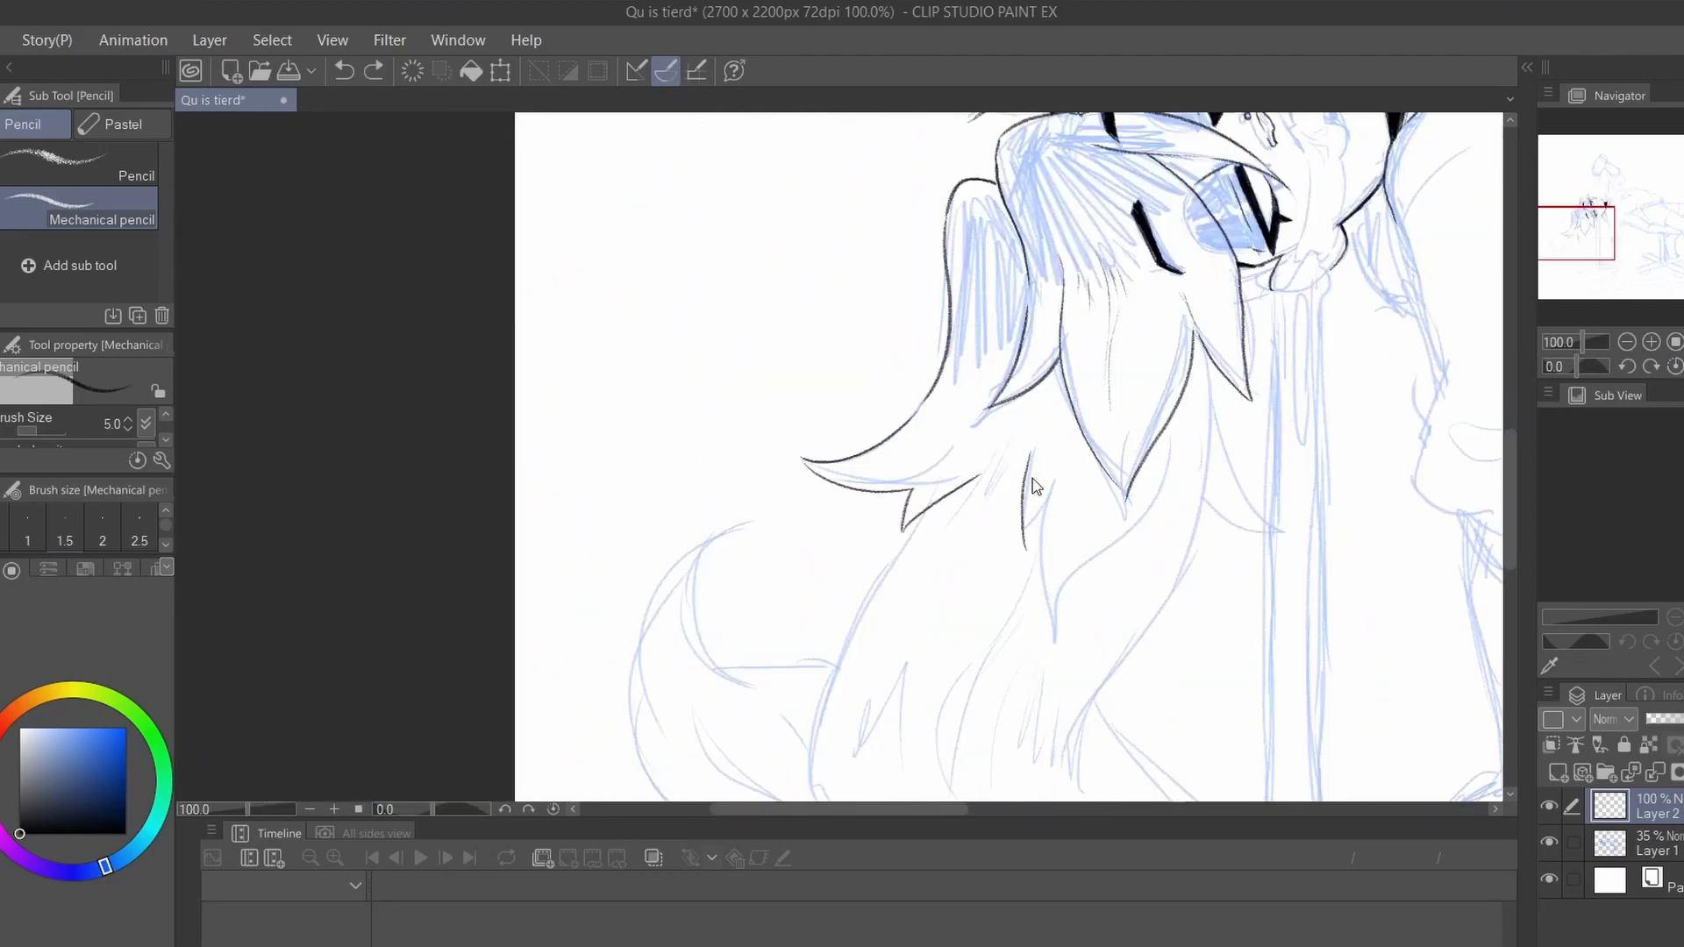
scroll("down", 3)
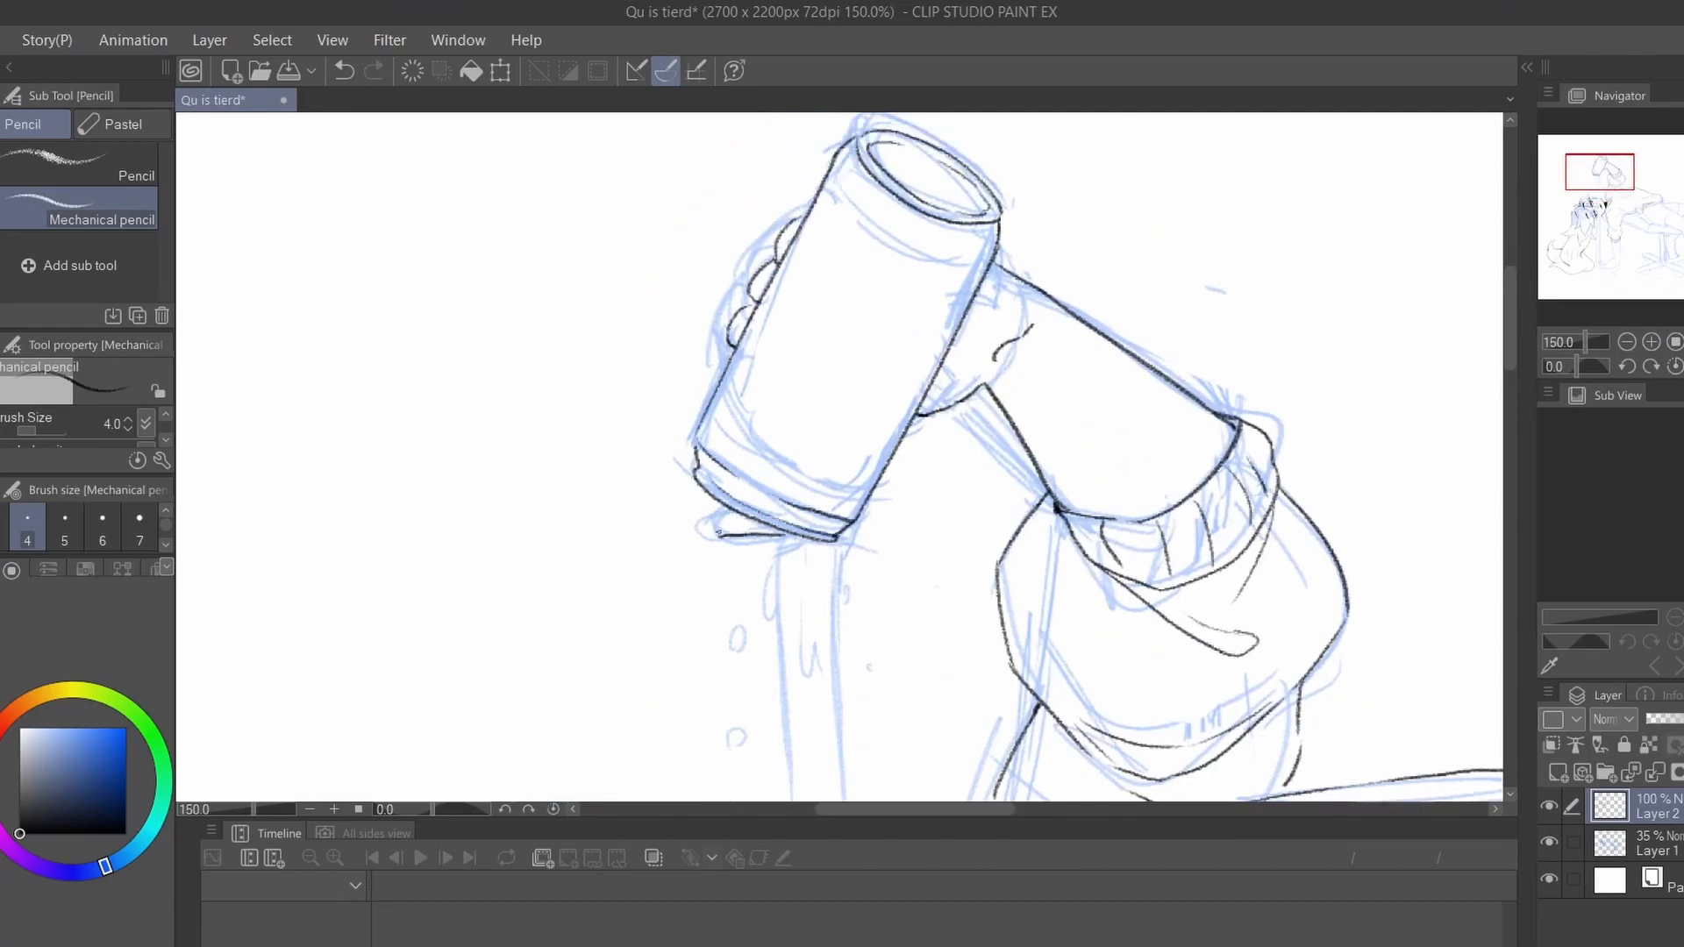
Step: Ink the hand, then letter the brand name and HAPPINESS label text and reposition it on the tilted can
left_click_drag(698, 521, 752, 537)
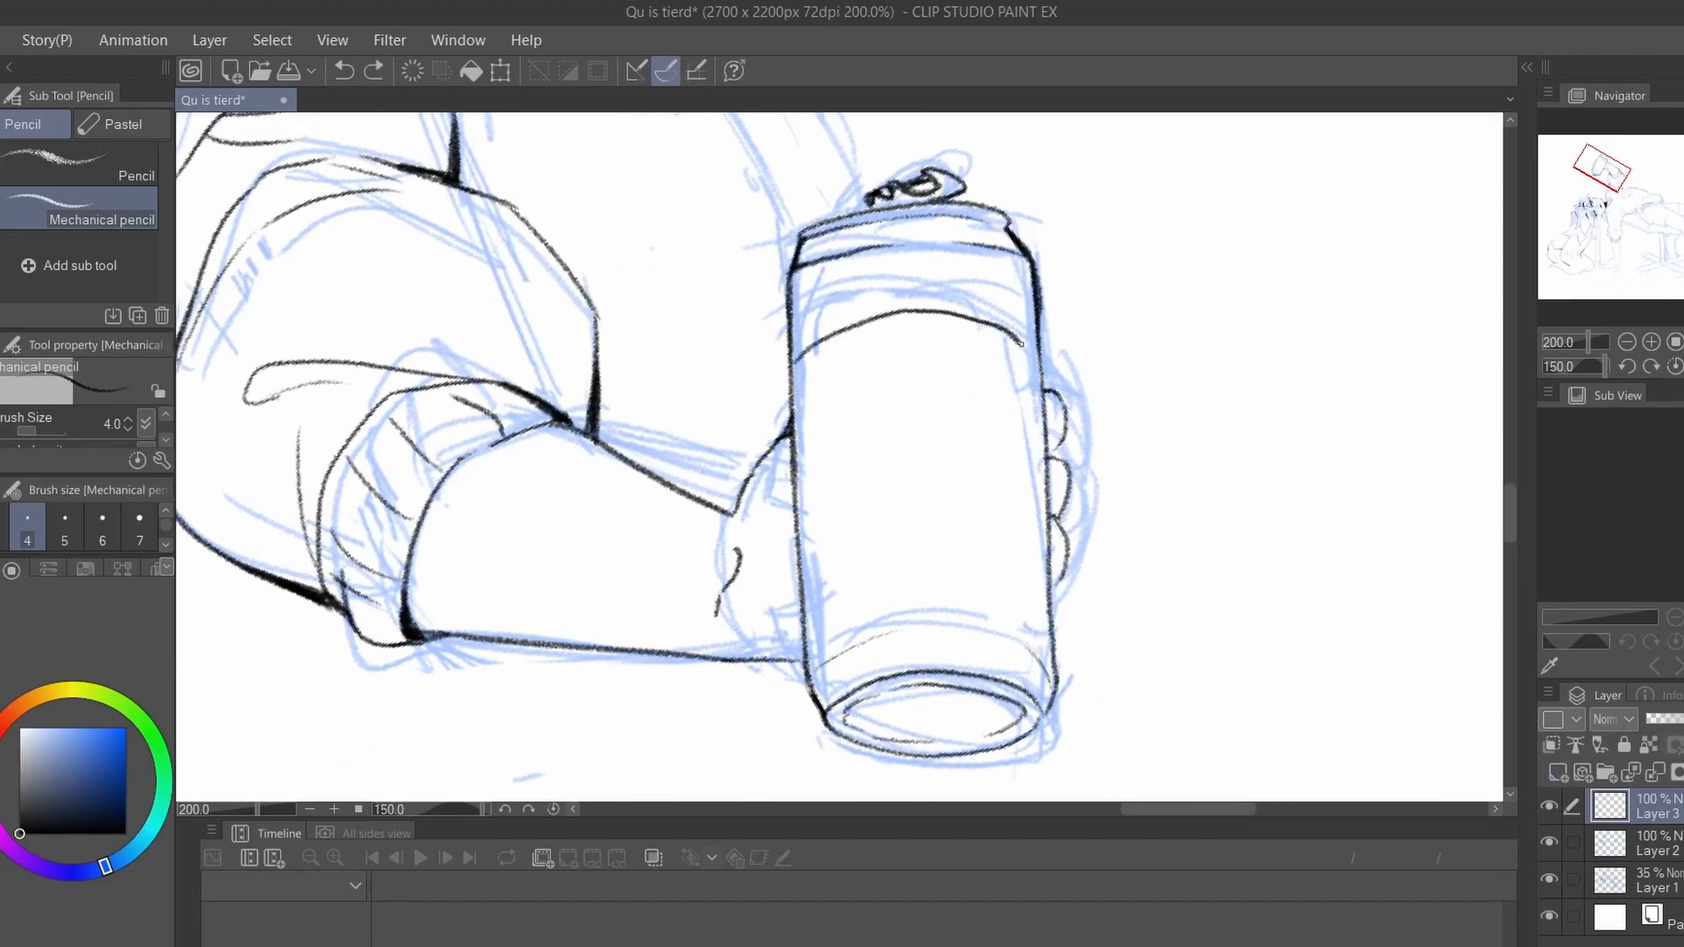
left_click_drag(838, 312, 912, 354)
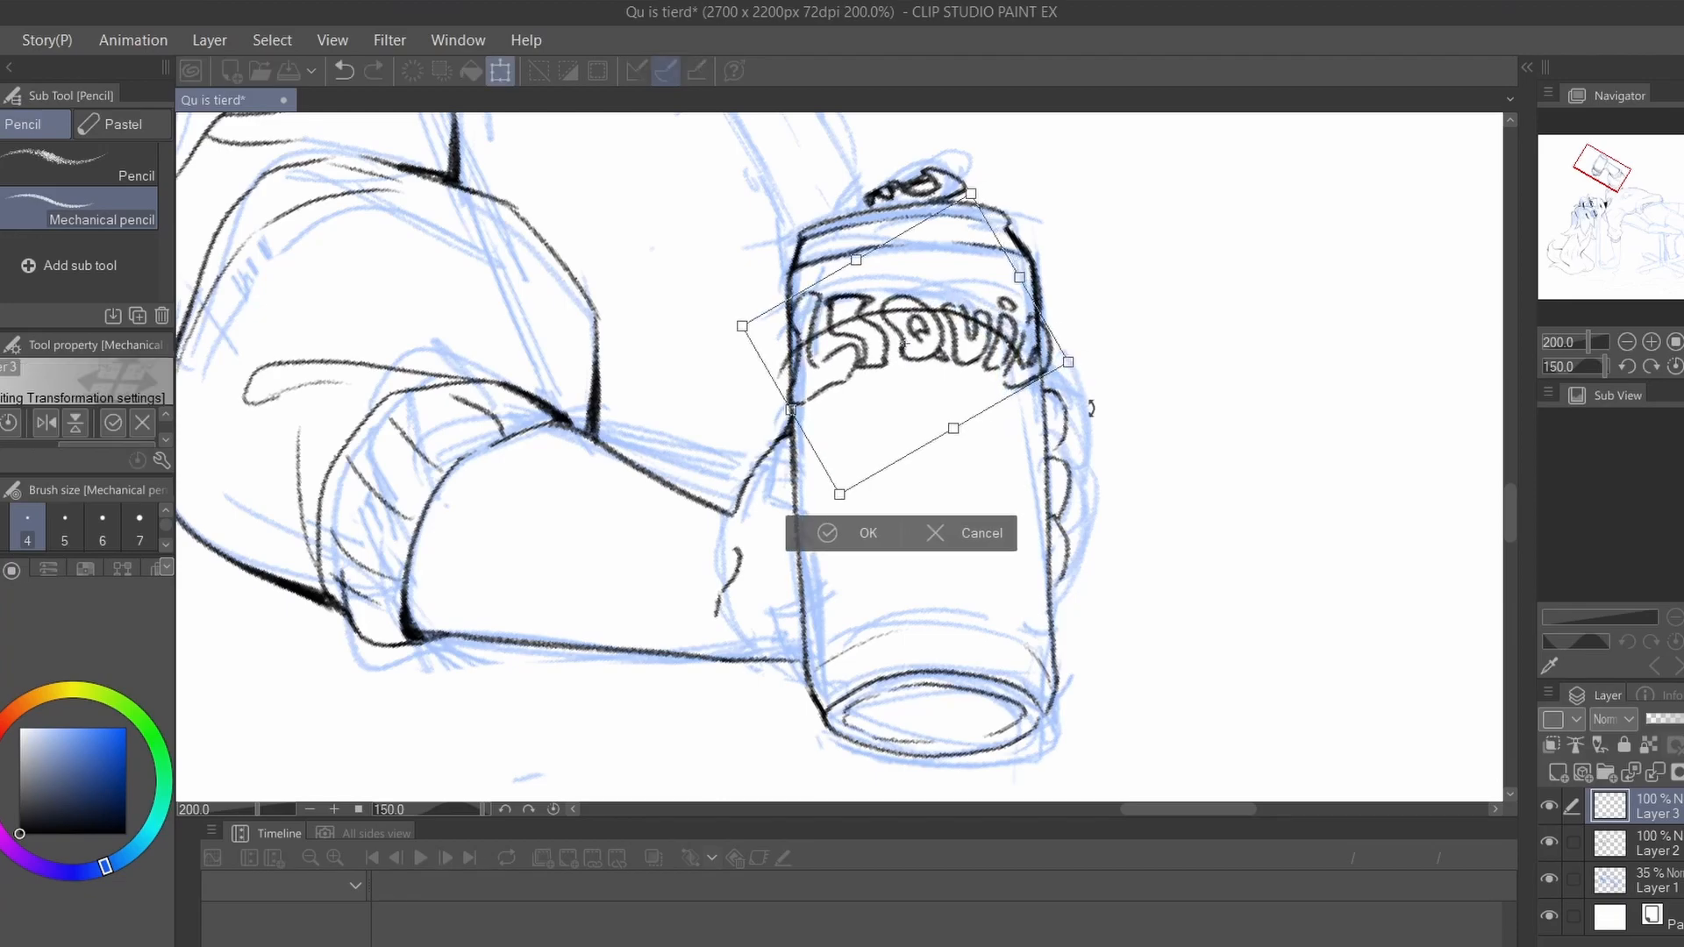
left_click(868, 533)
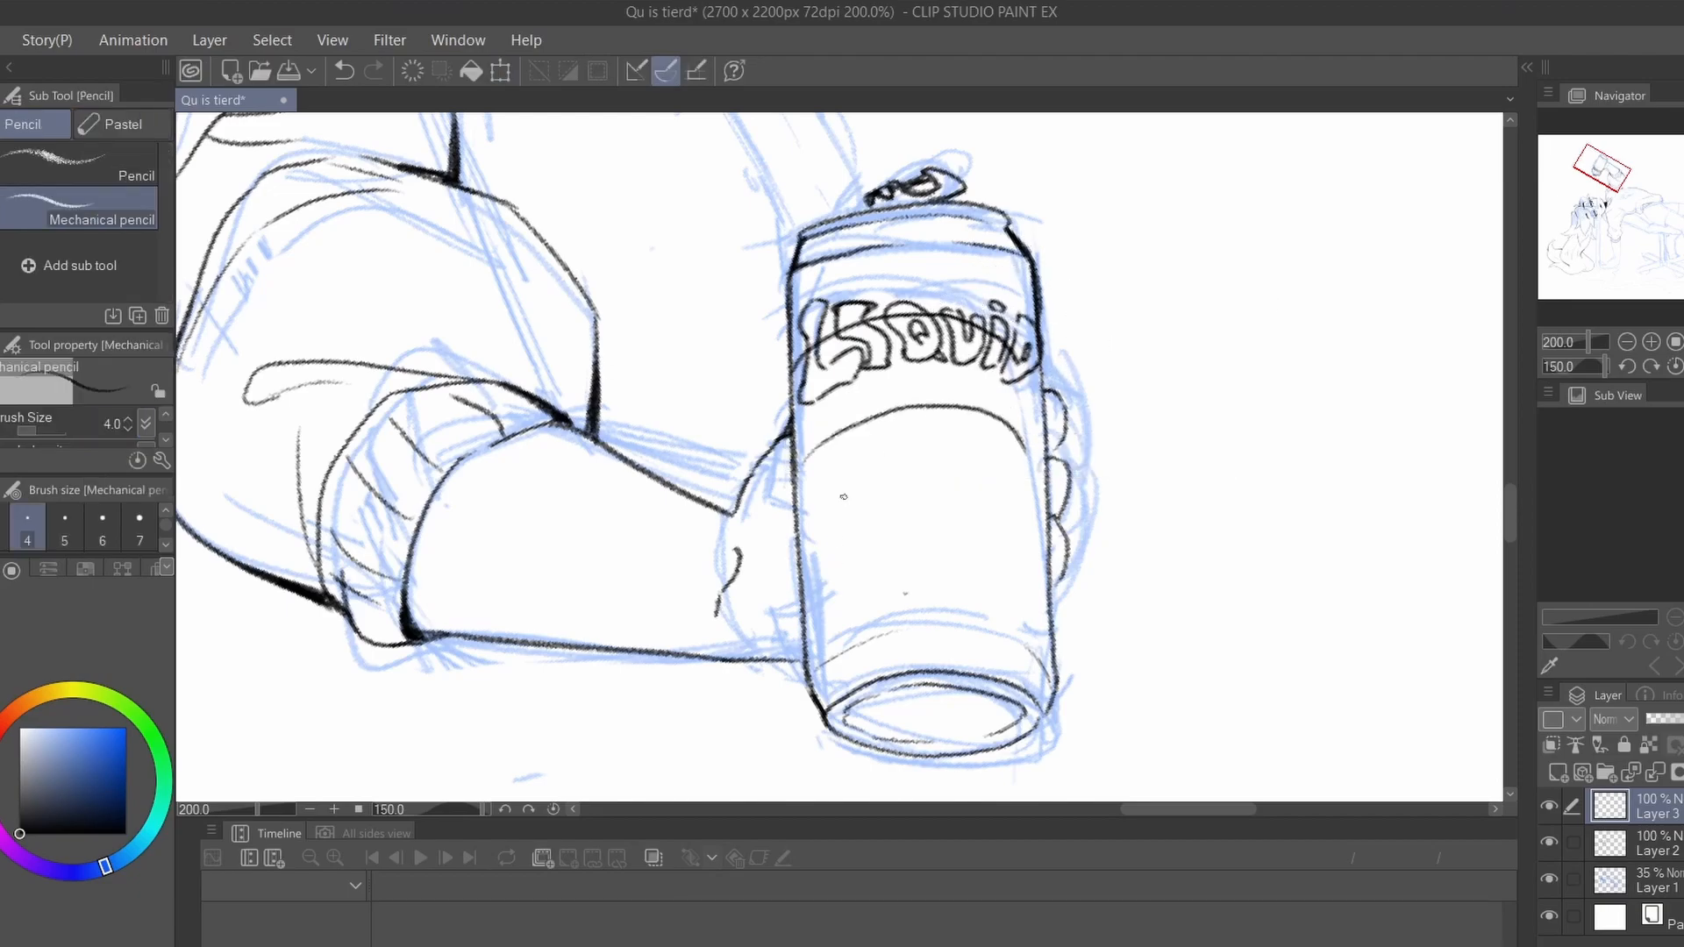
left_click_drag(805, 409, 966, 430)
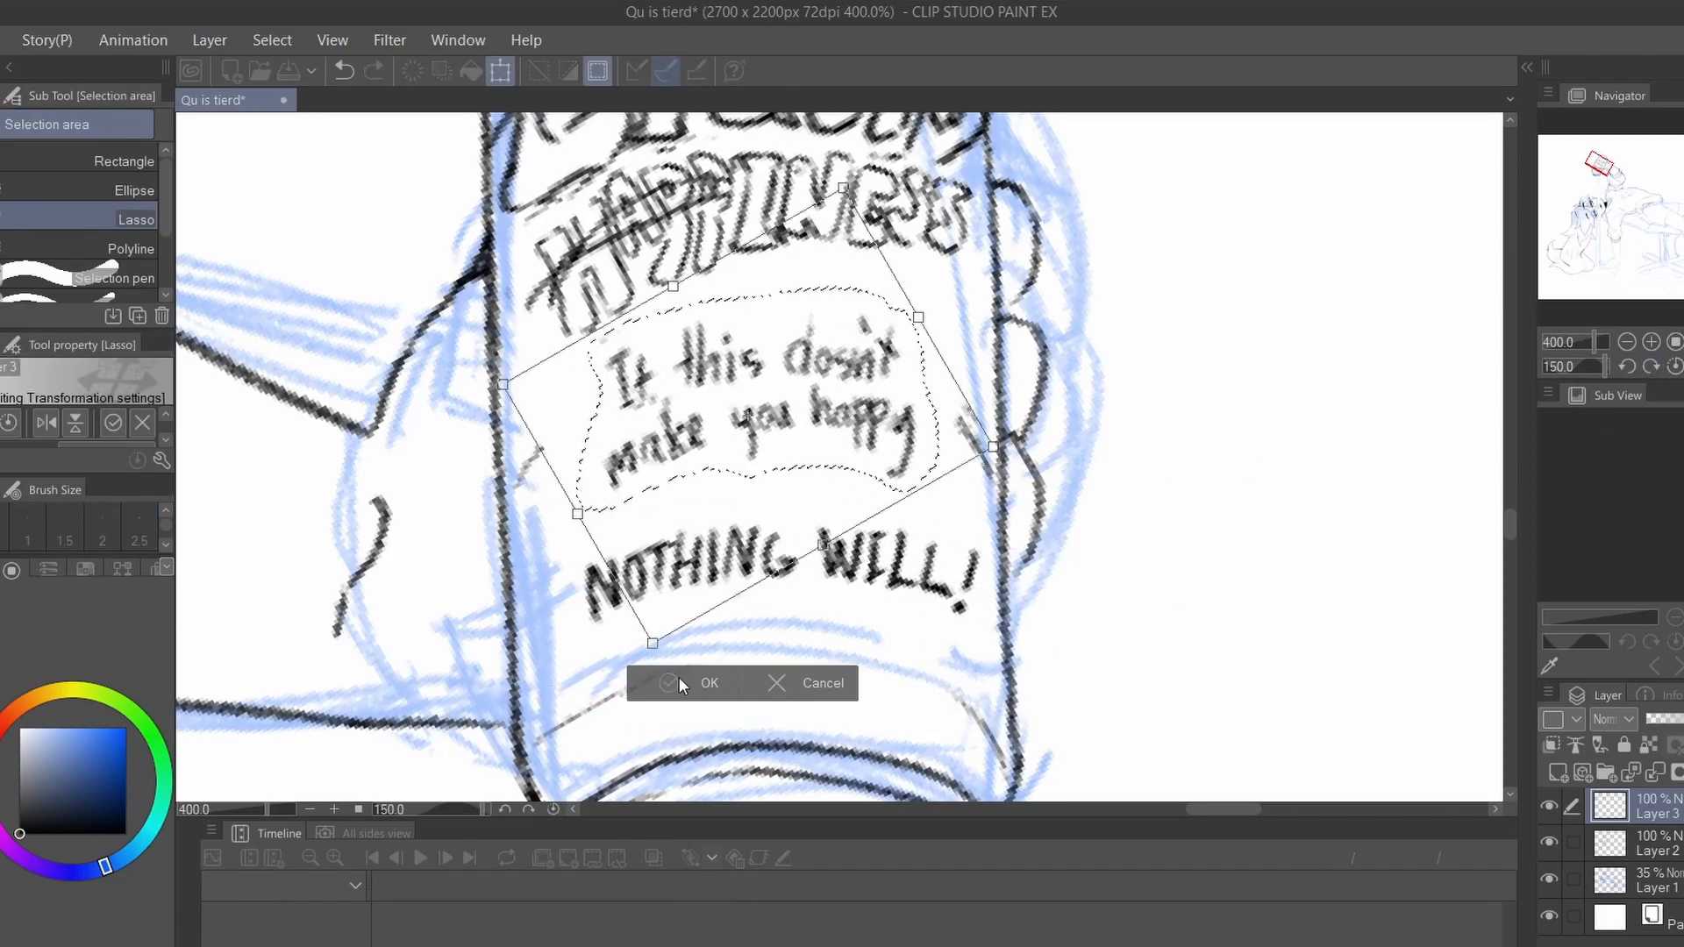
Step: Confirm the transformed positions of the slogan pieces, ending with WILL!, on the can label
left_click(680, 682)
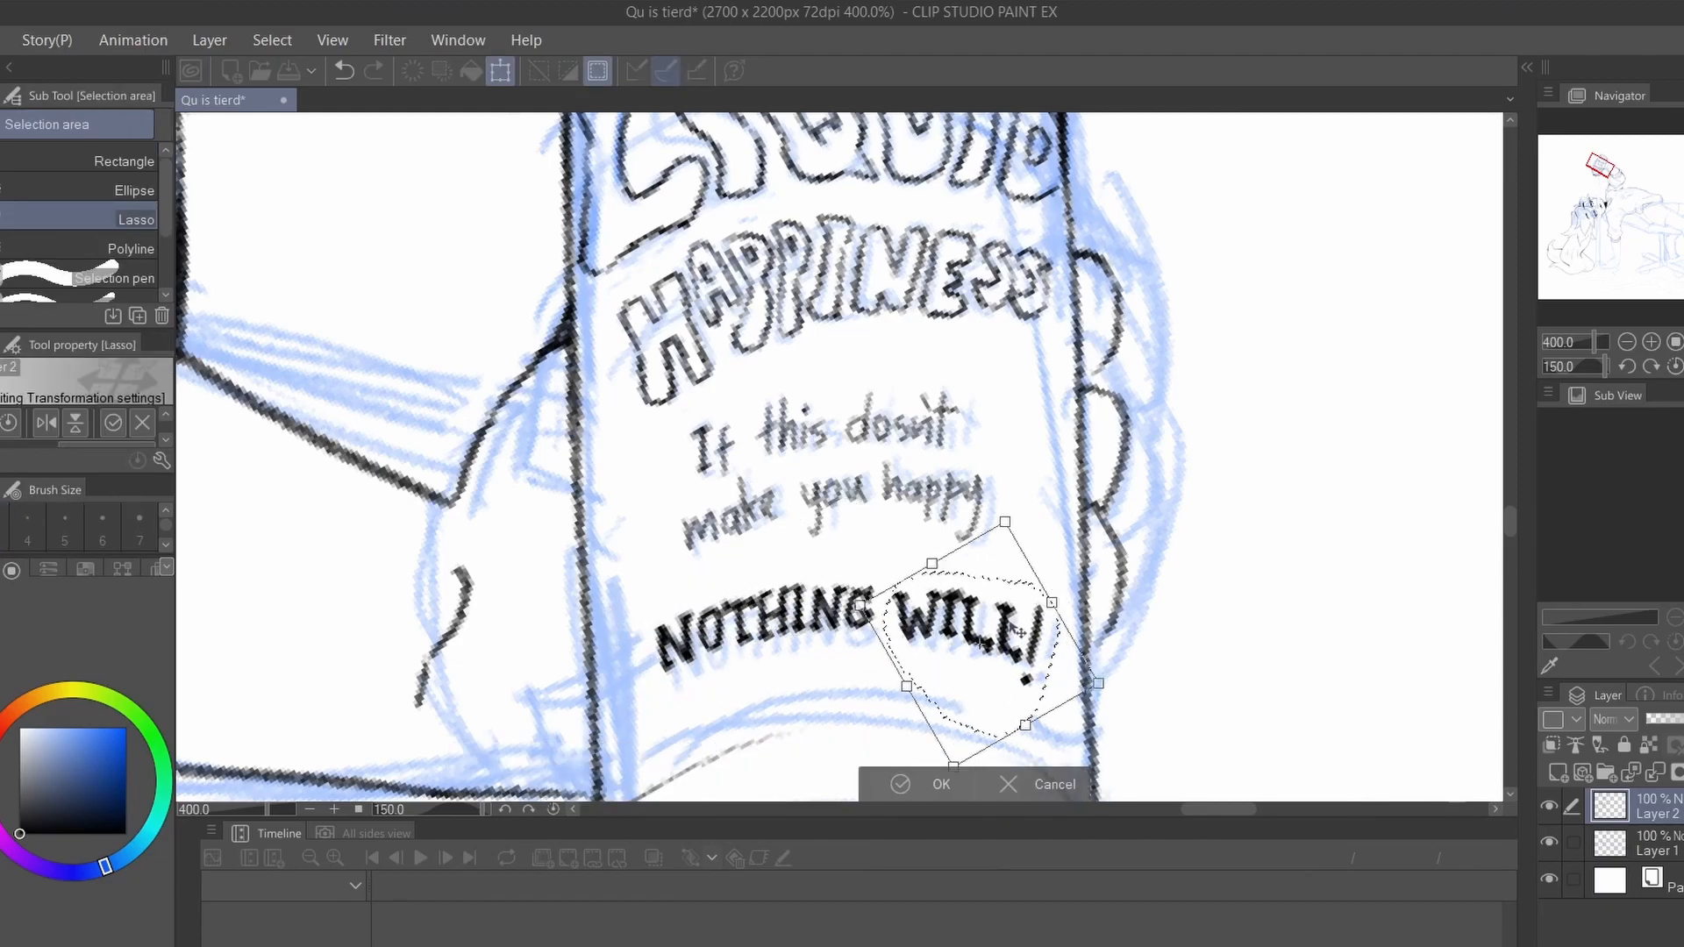
left_click(940, 784)
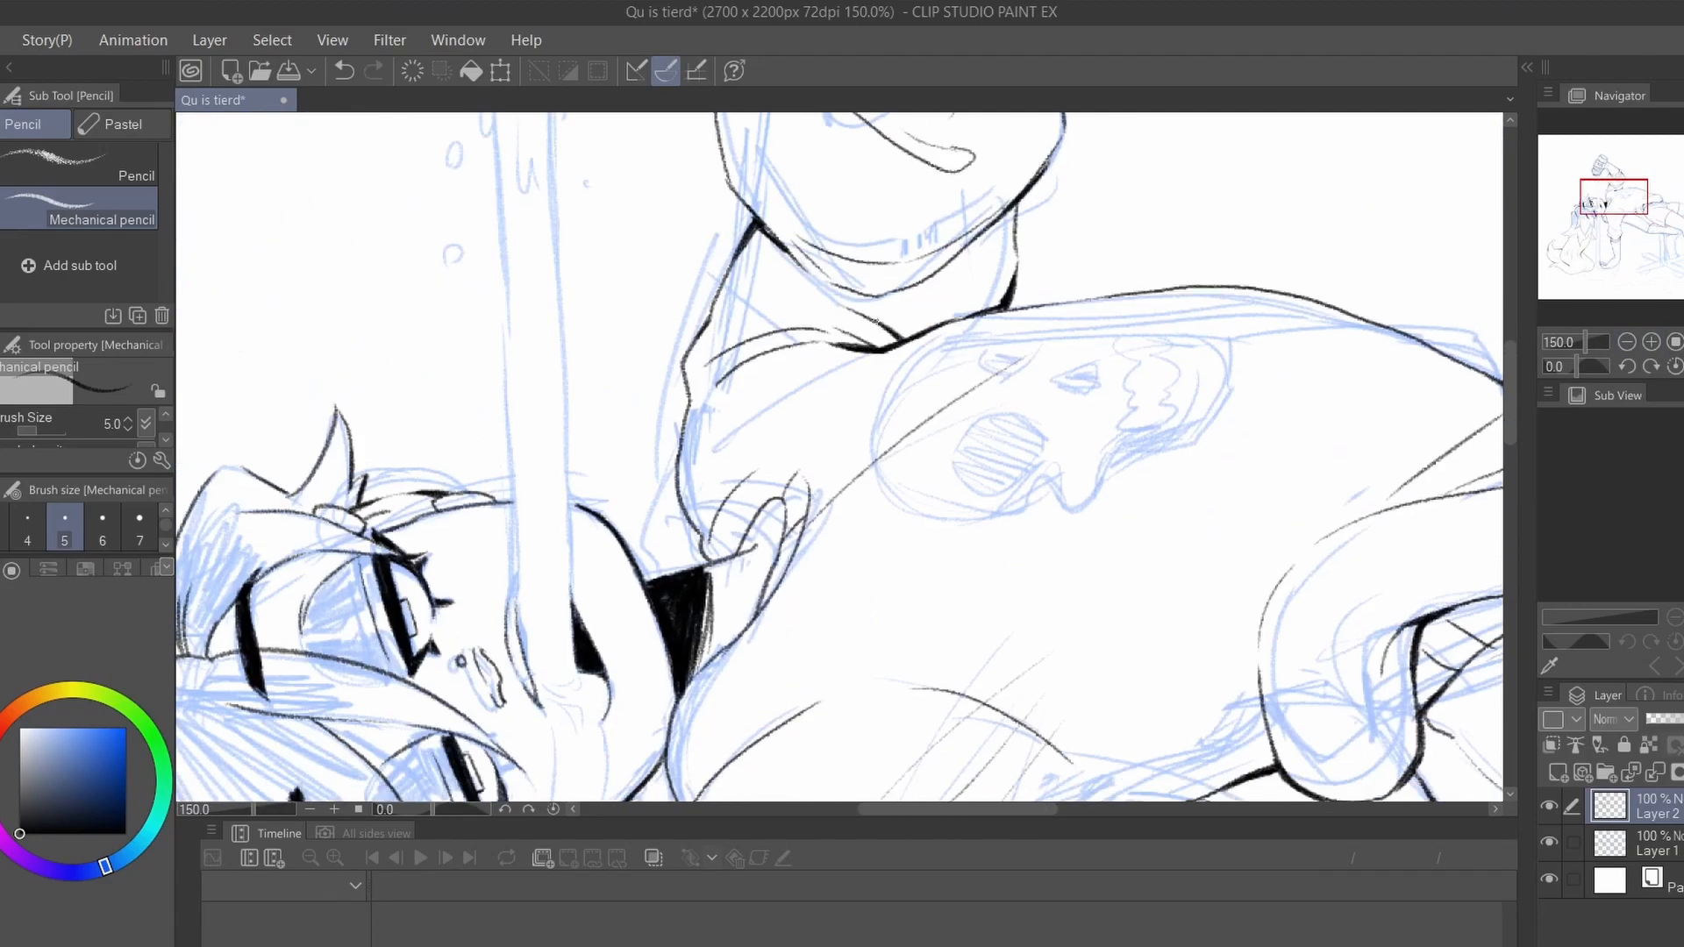
Step: Ink the chair's support stem and remaining can, sleeve and puddle lines, zooming to check the whole arm
left_click(1628, 340)
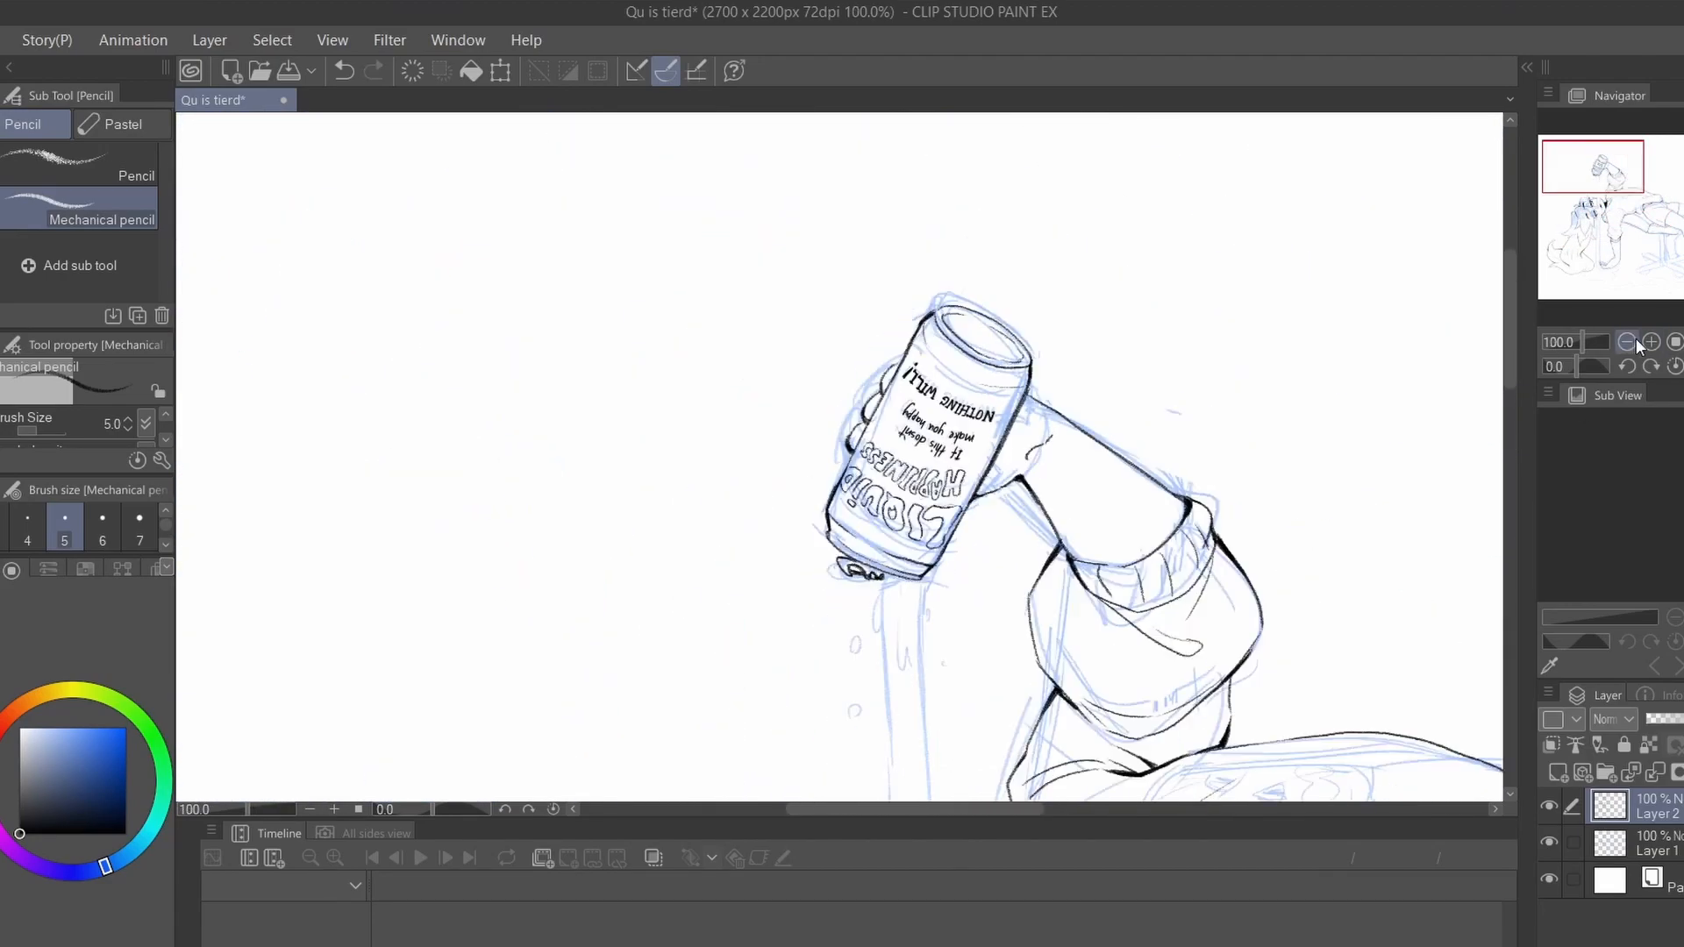
left_click(1650, 340)
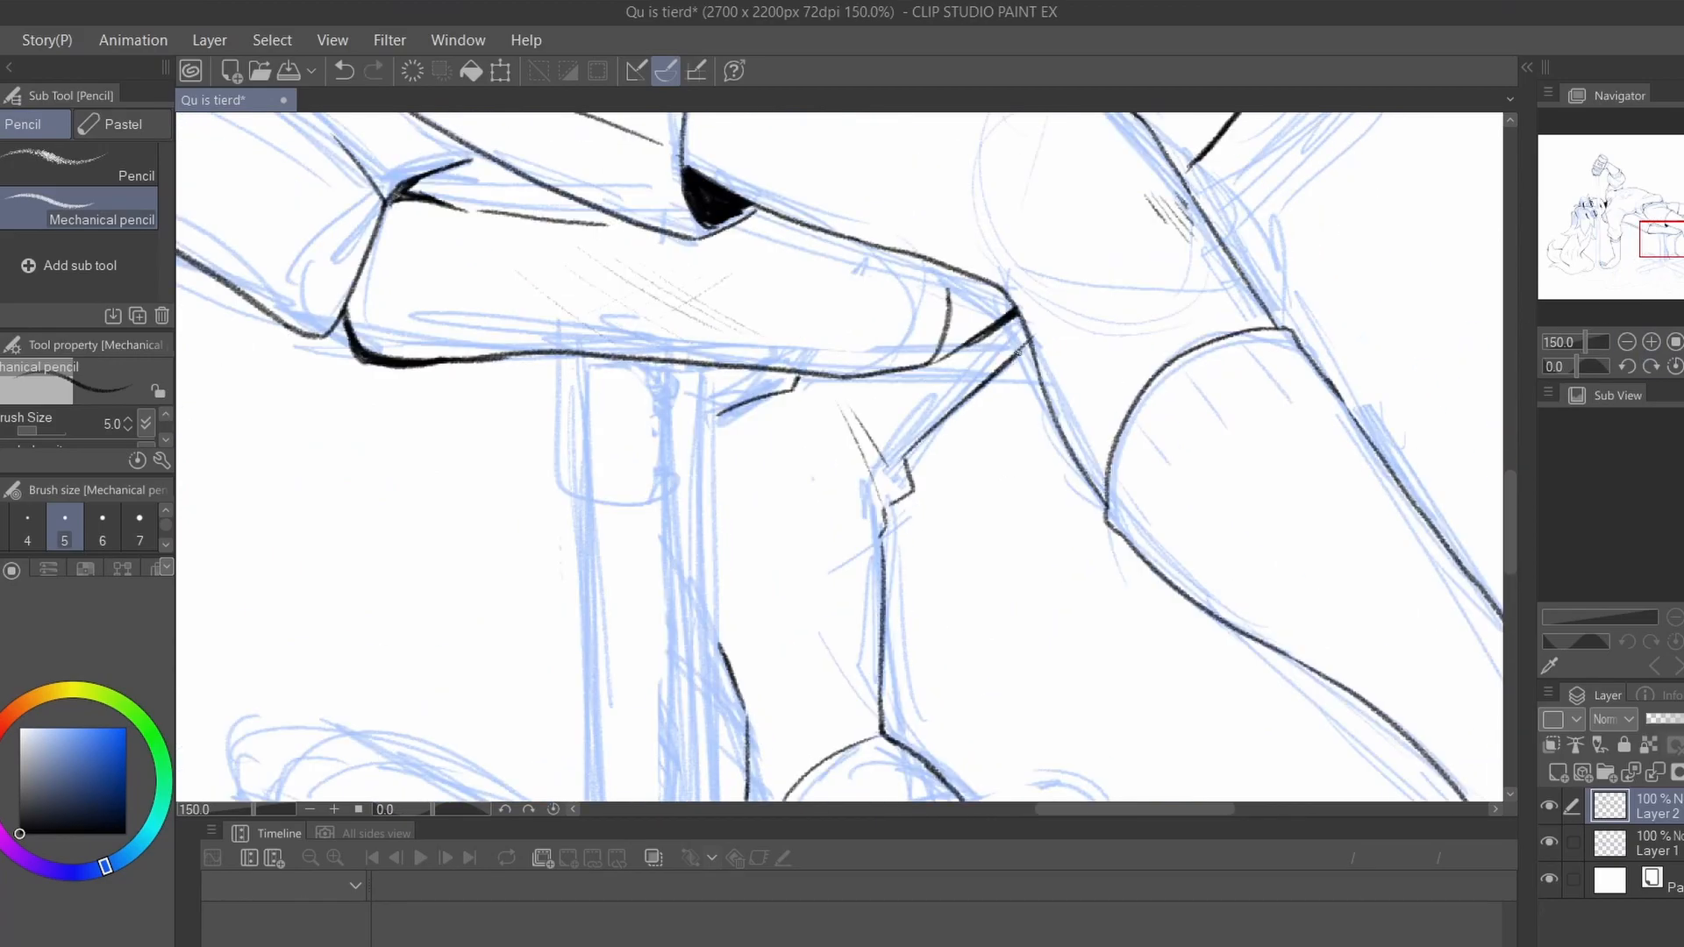
left_click(1632, 340)
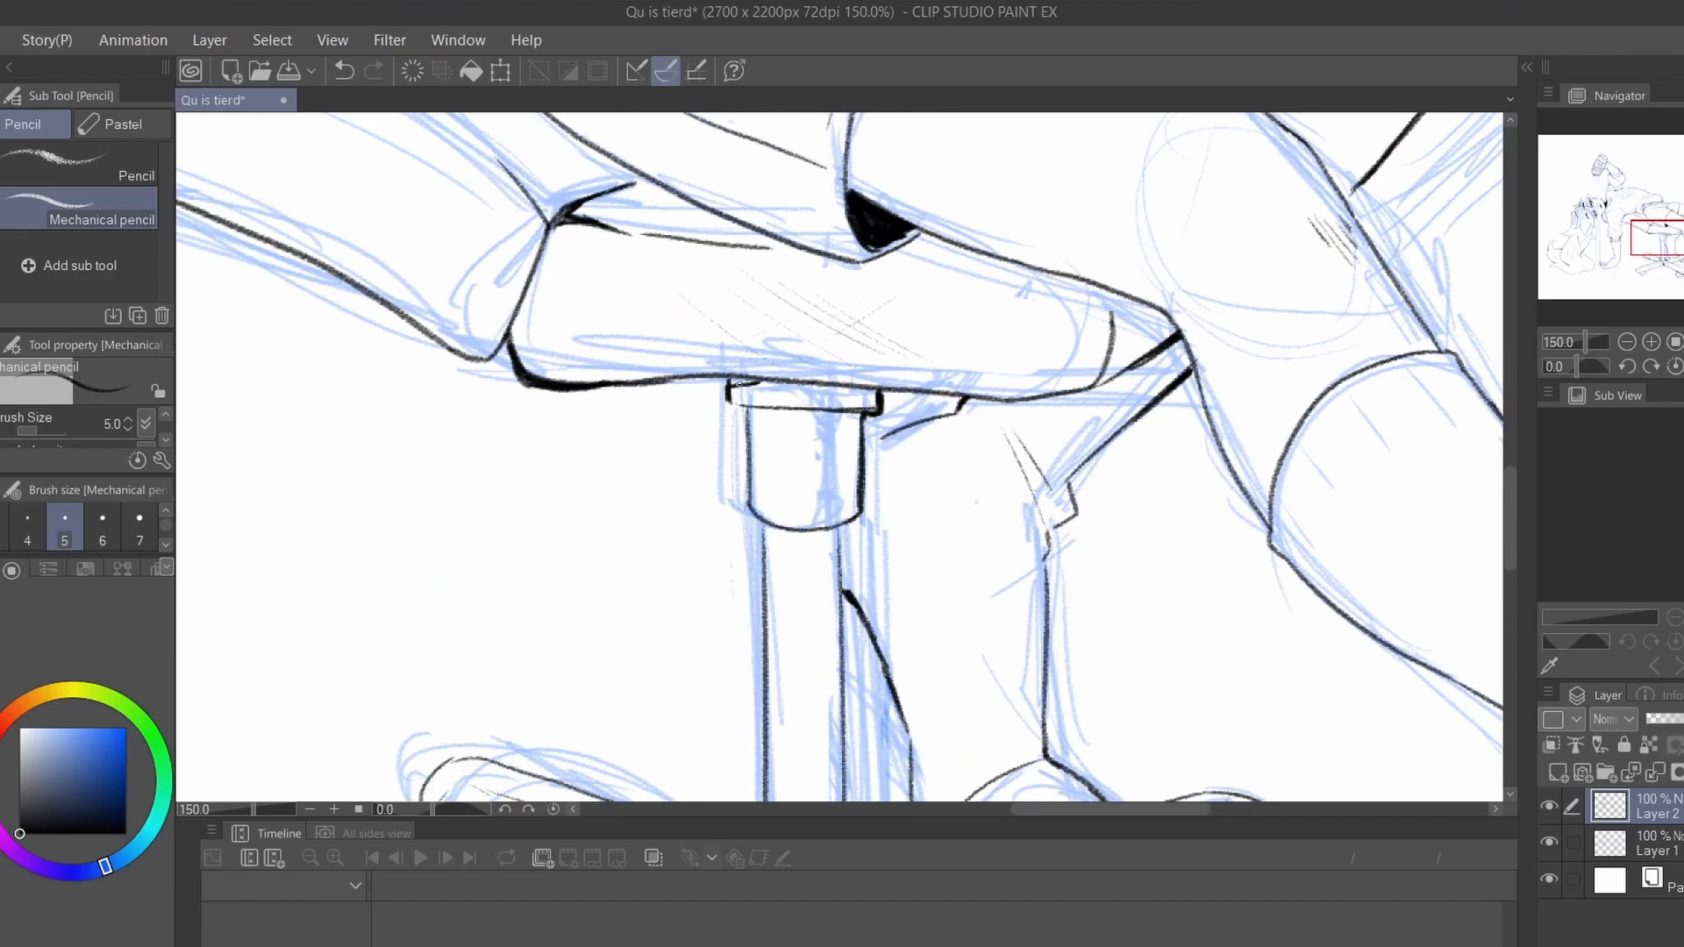
left_click_drag(740, 408, 860, 526)
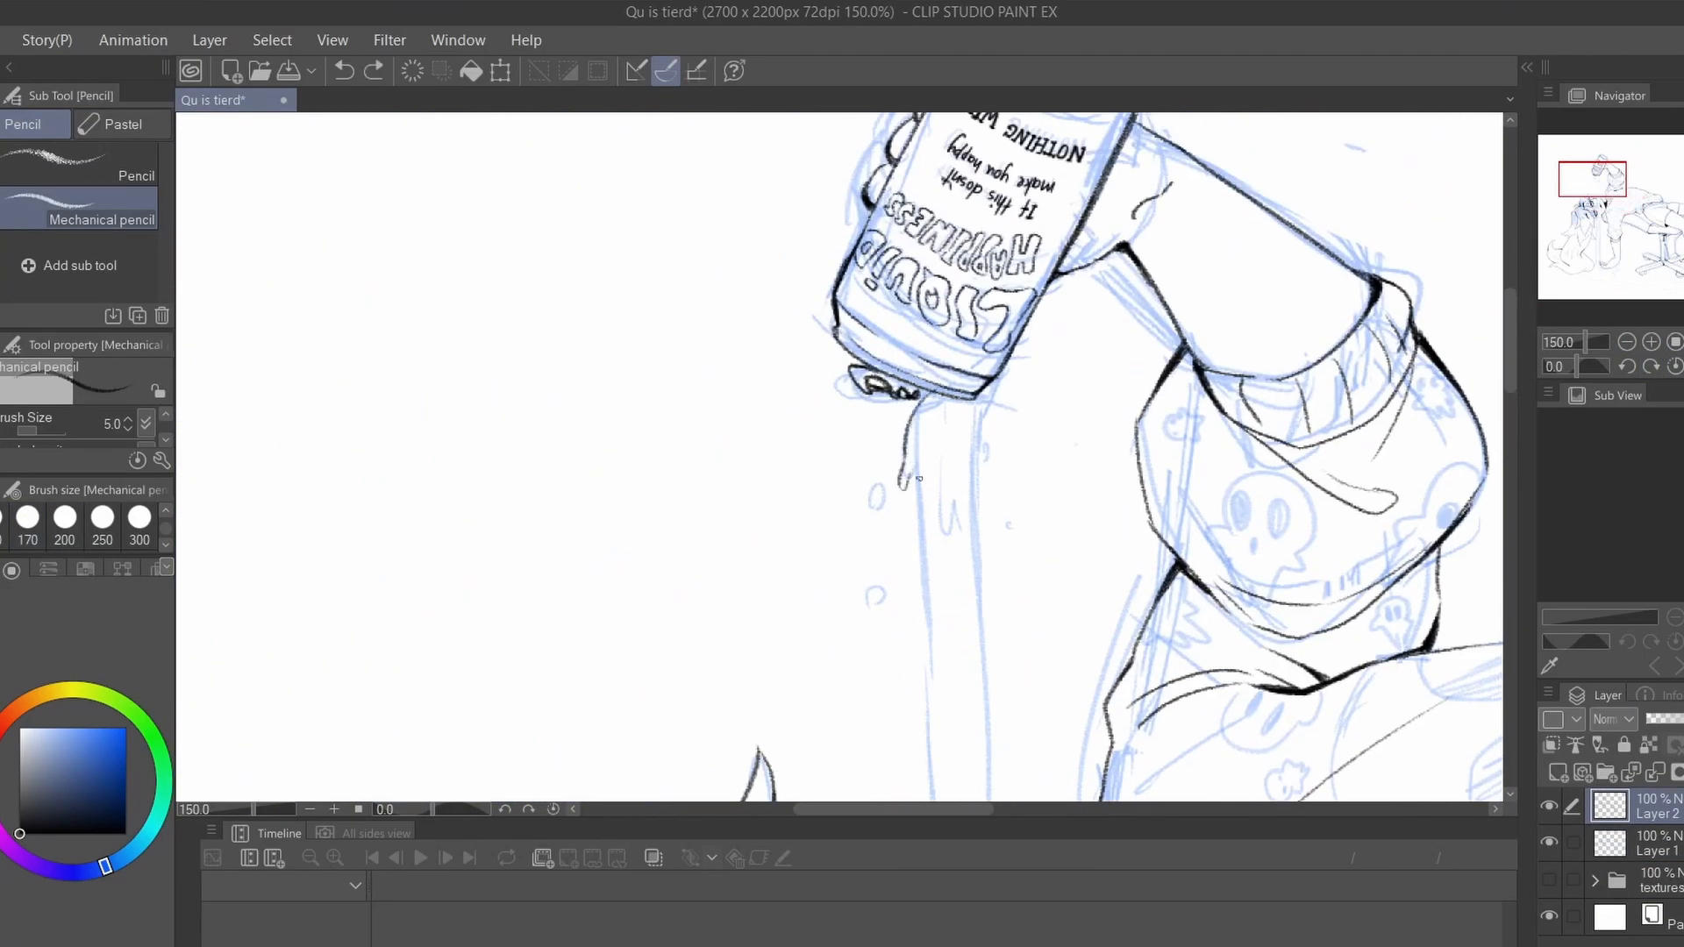
scroll("down", 3)
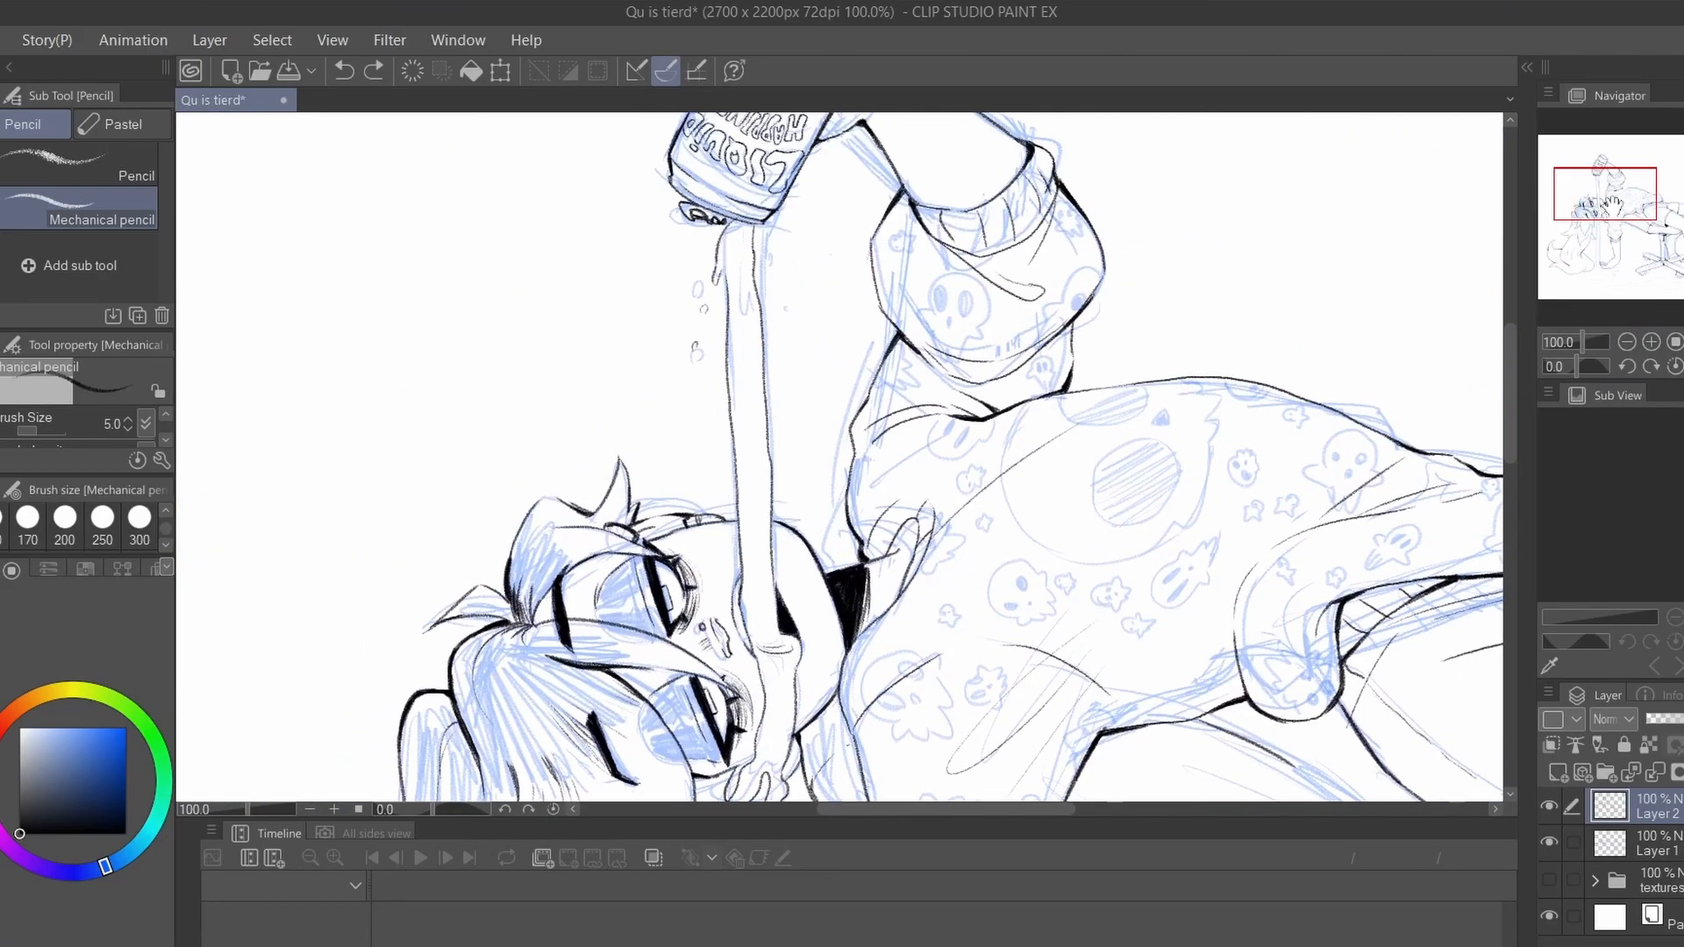
left_click(1653, 341)
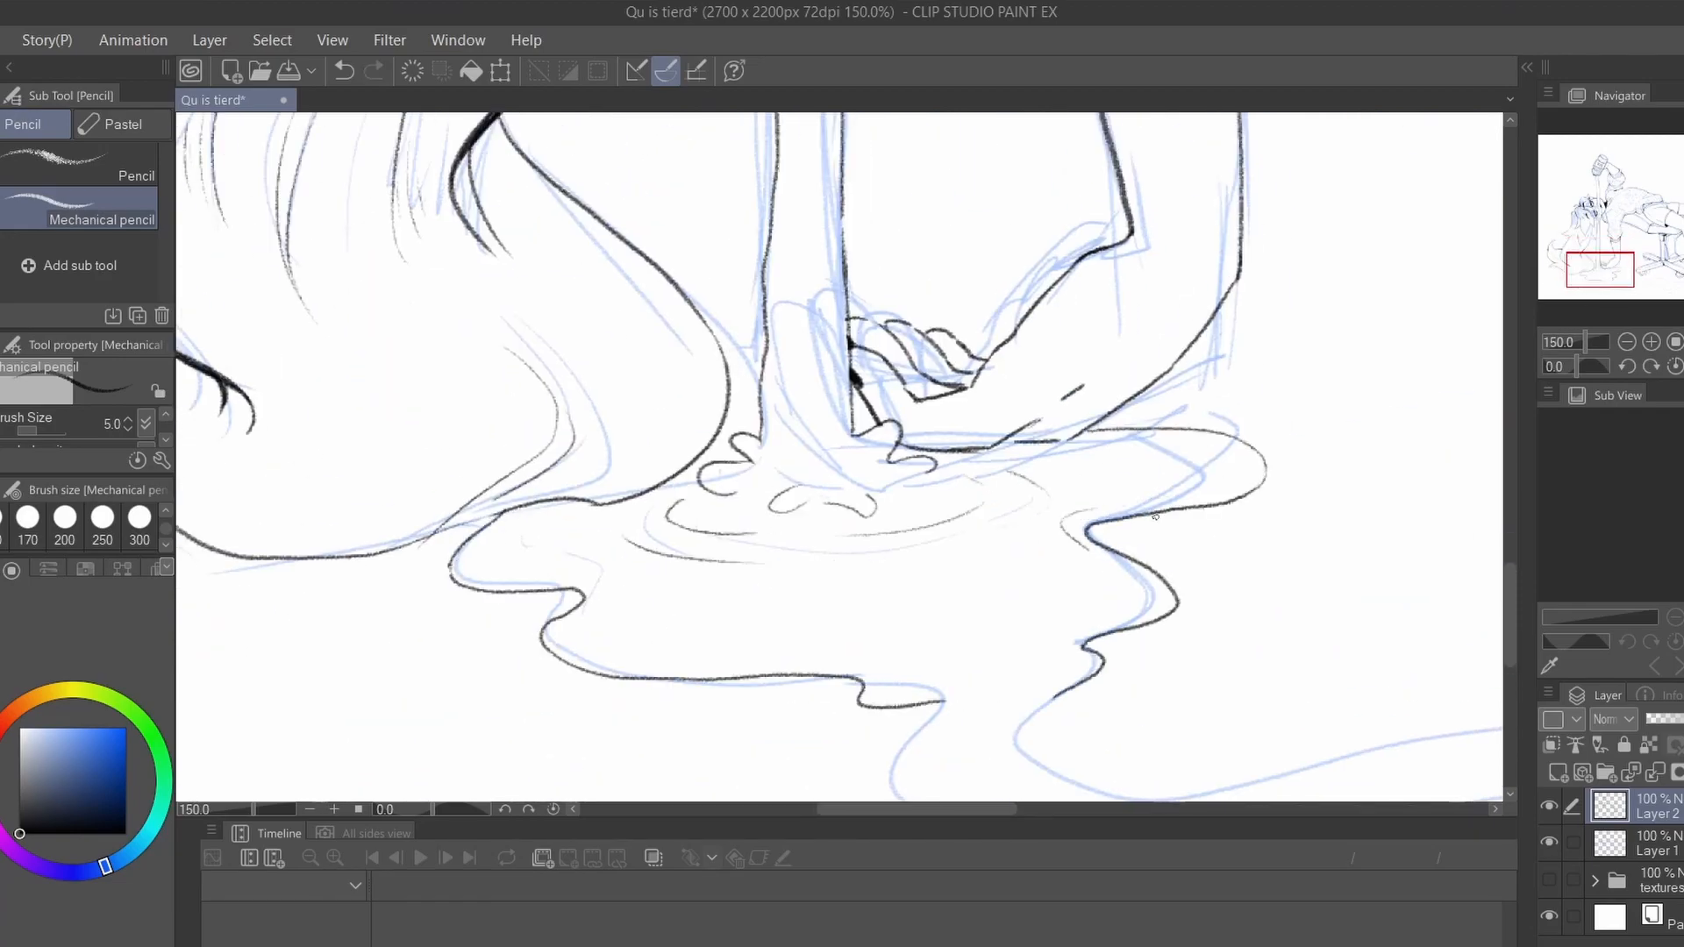
scroll("down", 3)
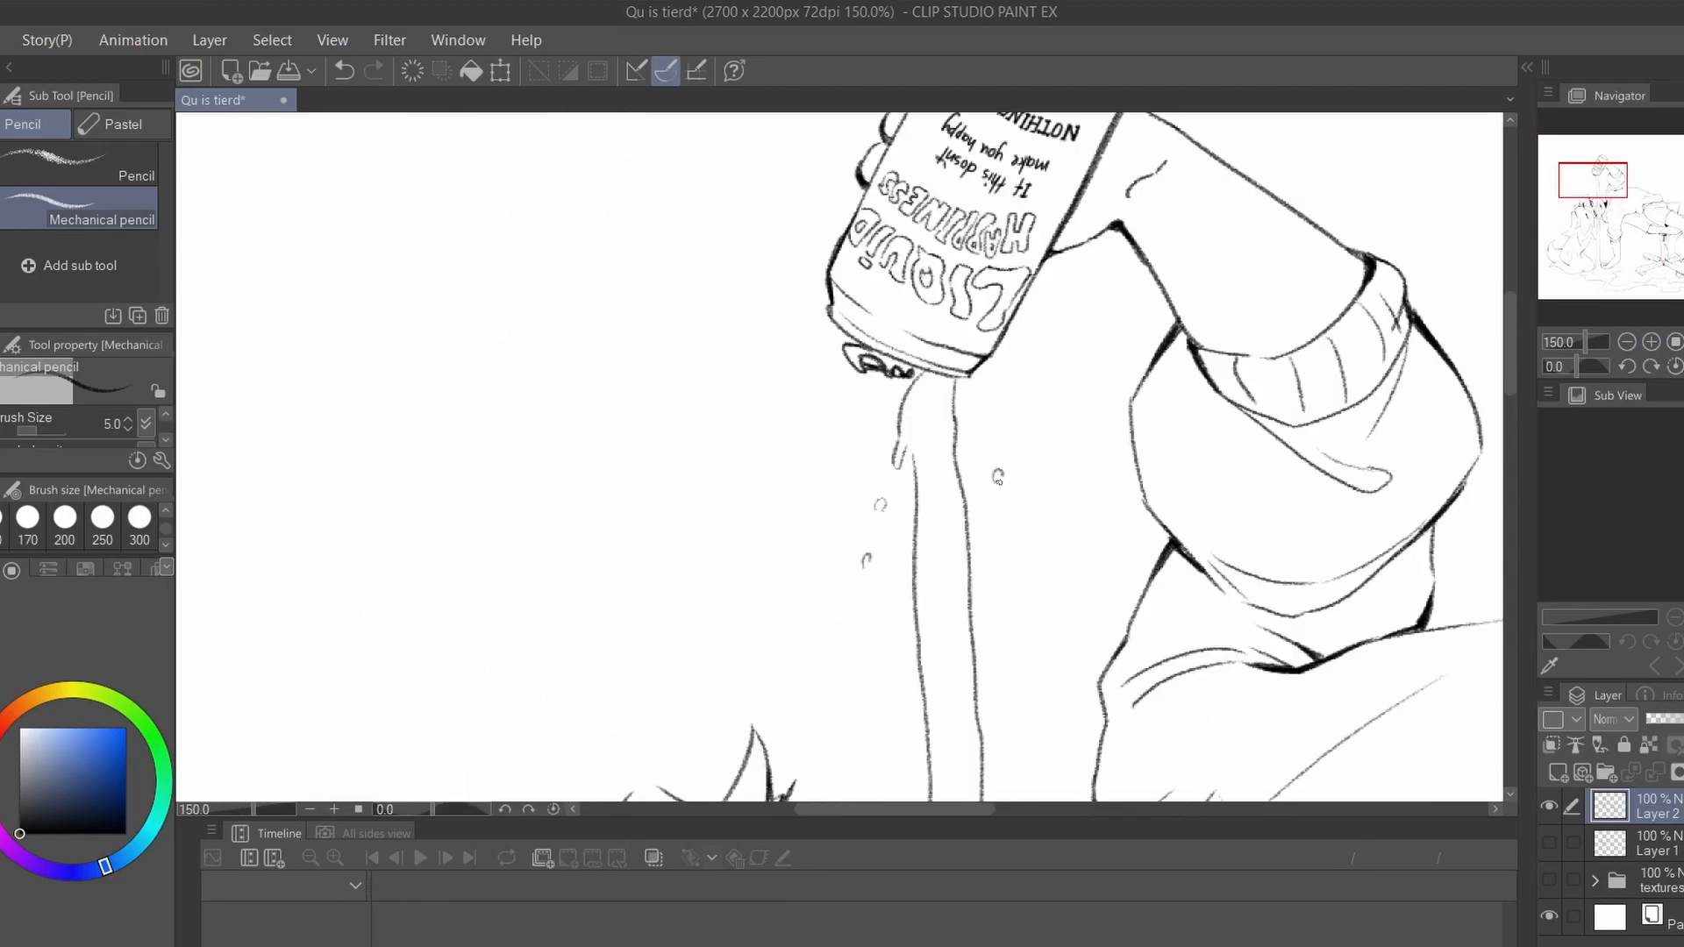
Step: Scroll down the canvas to the floor area where the duplicated cans are scattered
scroll("down", 3)
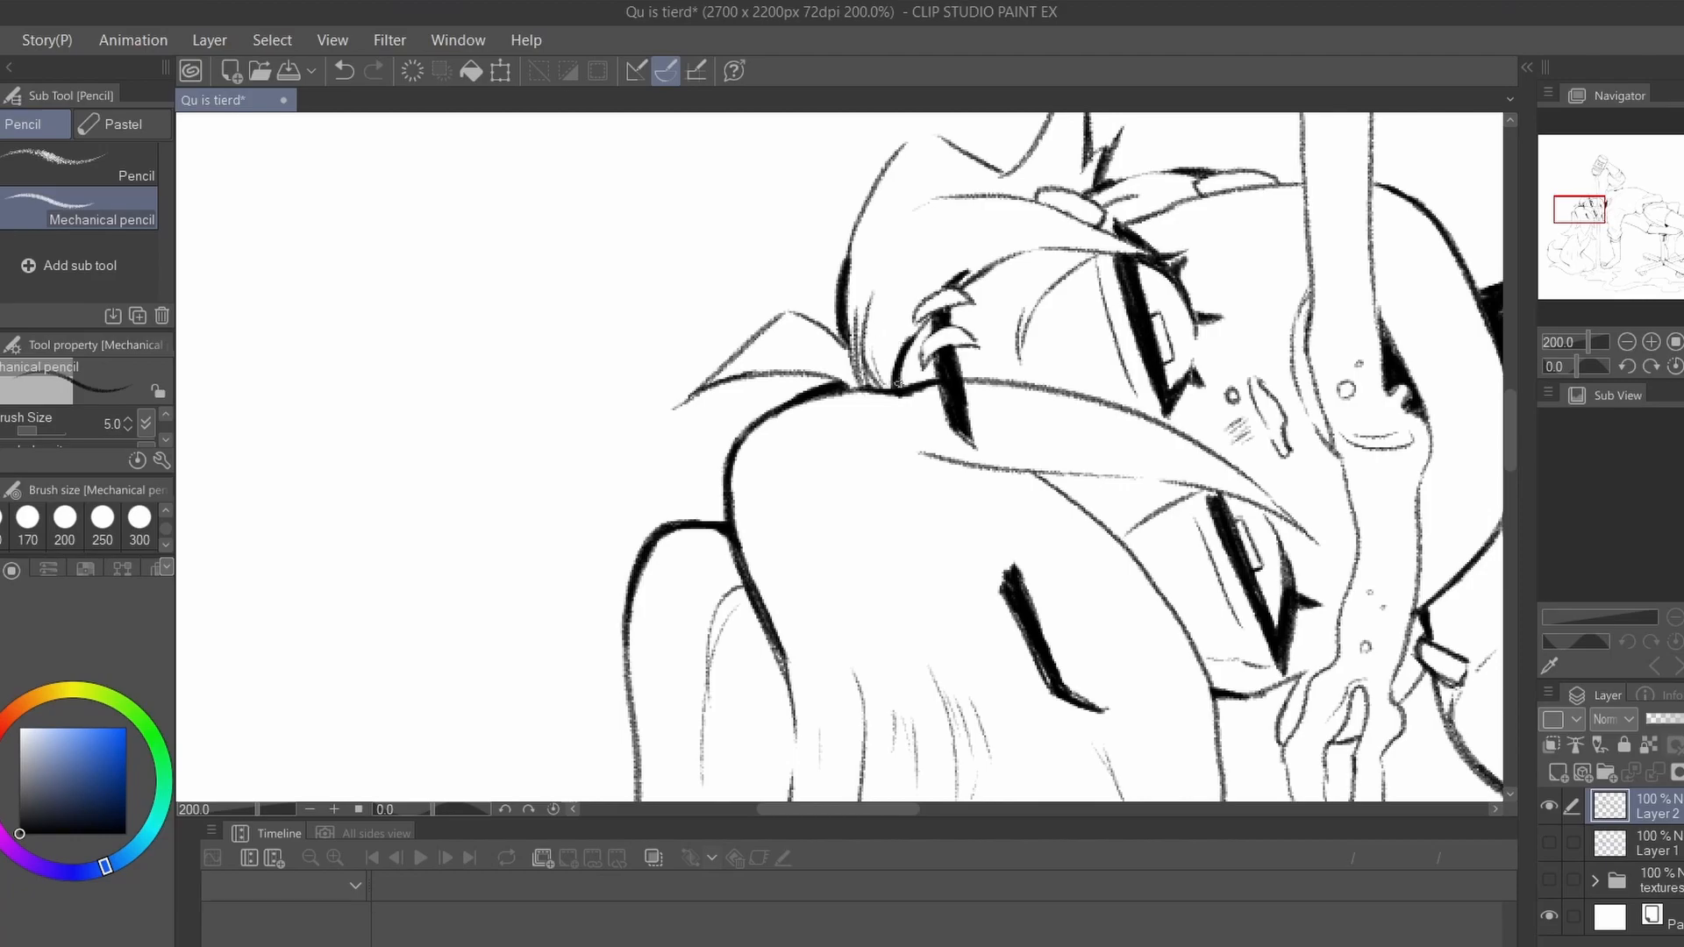
scroll("down", 3)
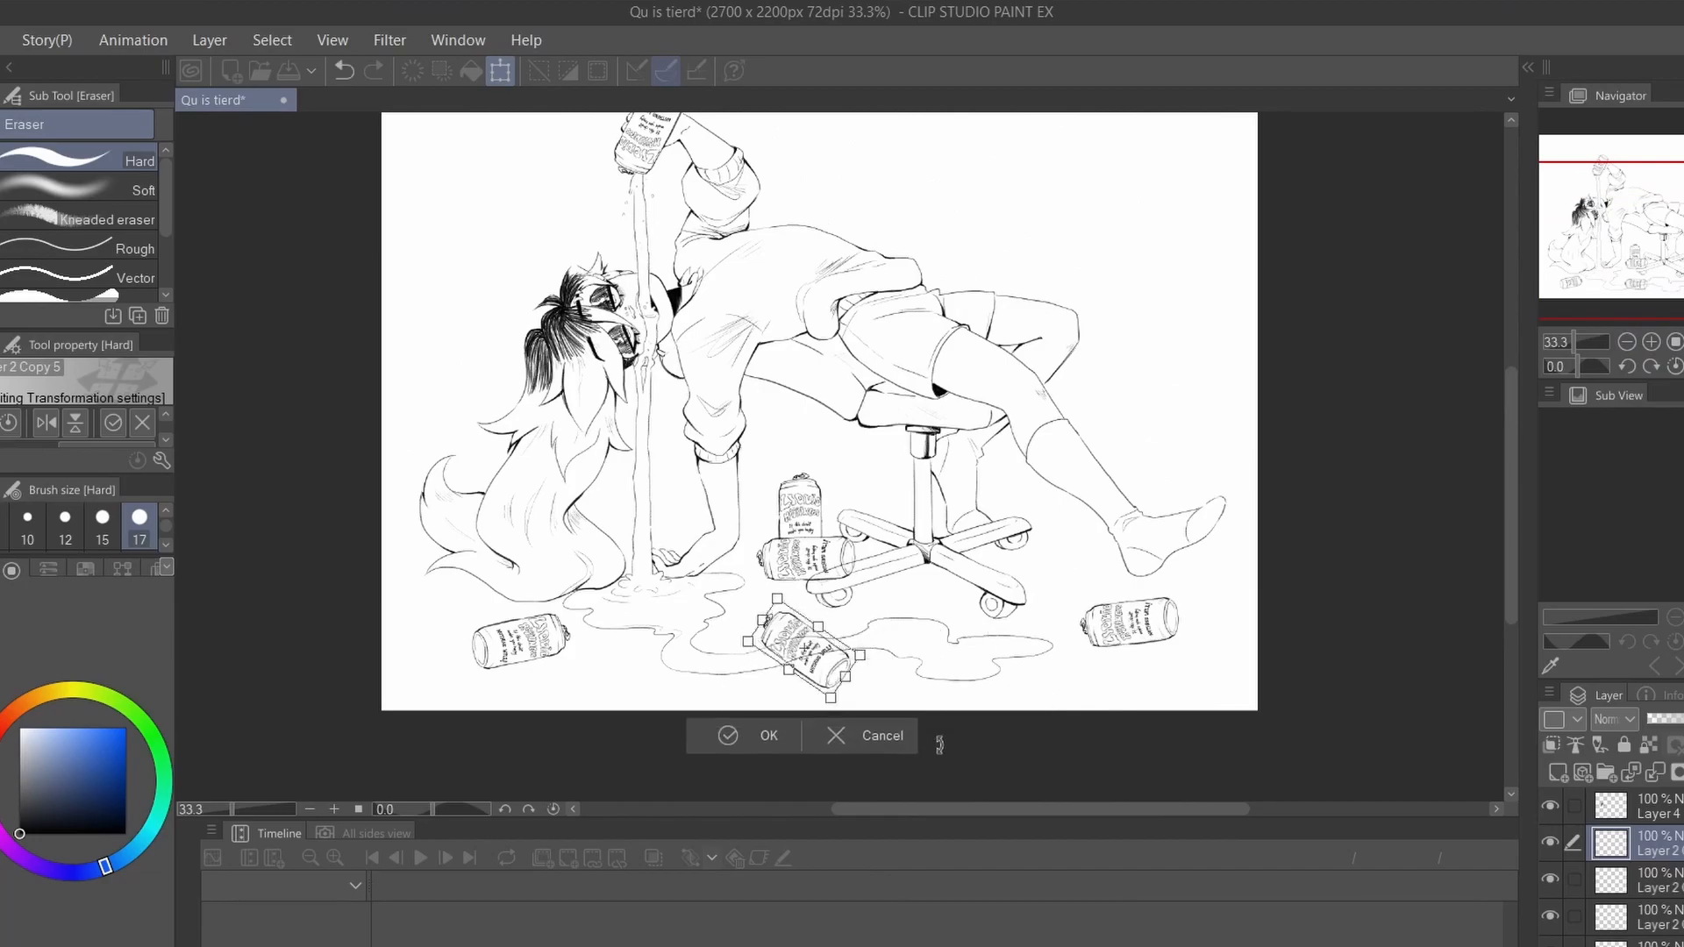
Step: Confirm the last moved can's position beside the puddle before blocking in black
left_click(769, 735)
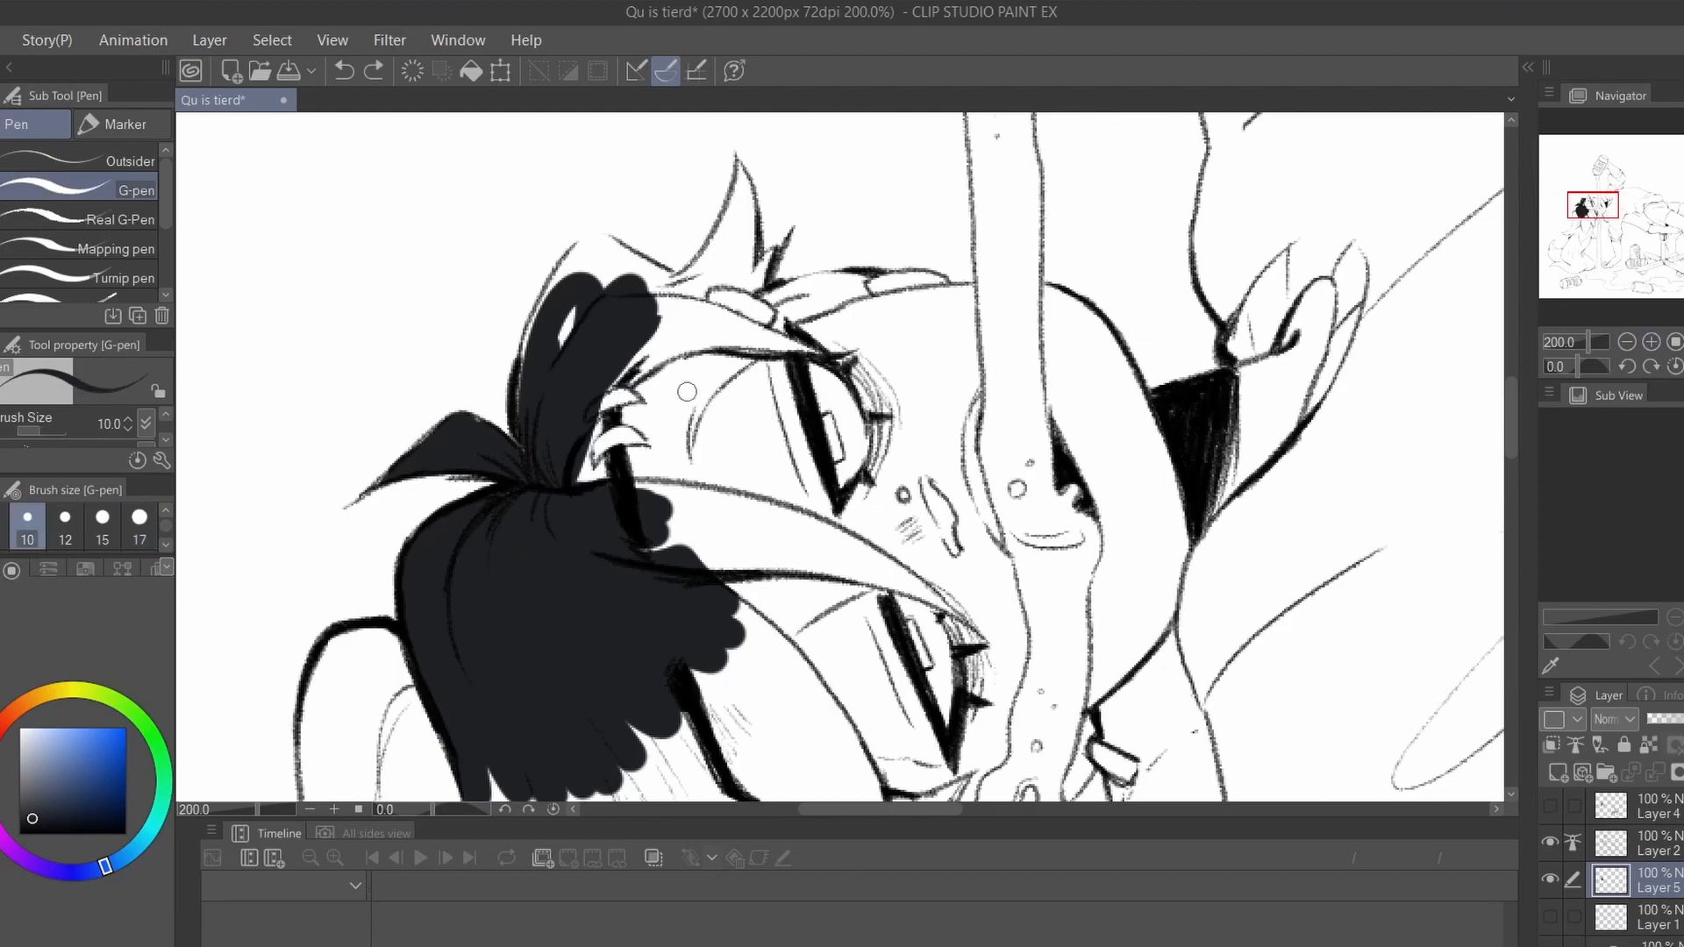
Step: Pick a larger brush size and lay flat base colours on the hair, skin, cans and chair
scroll("down", 3)
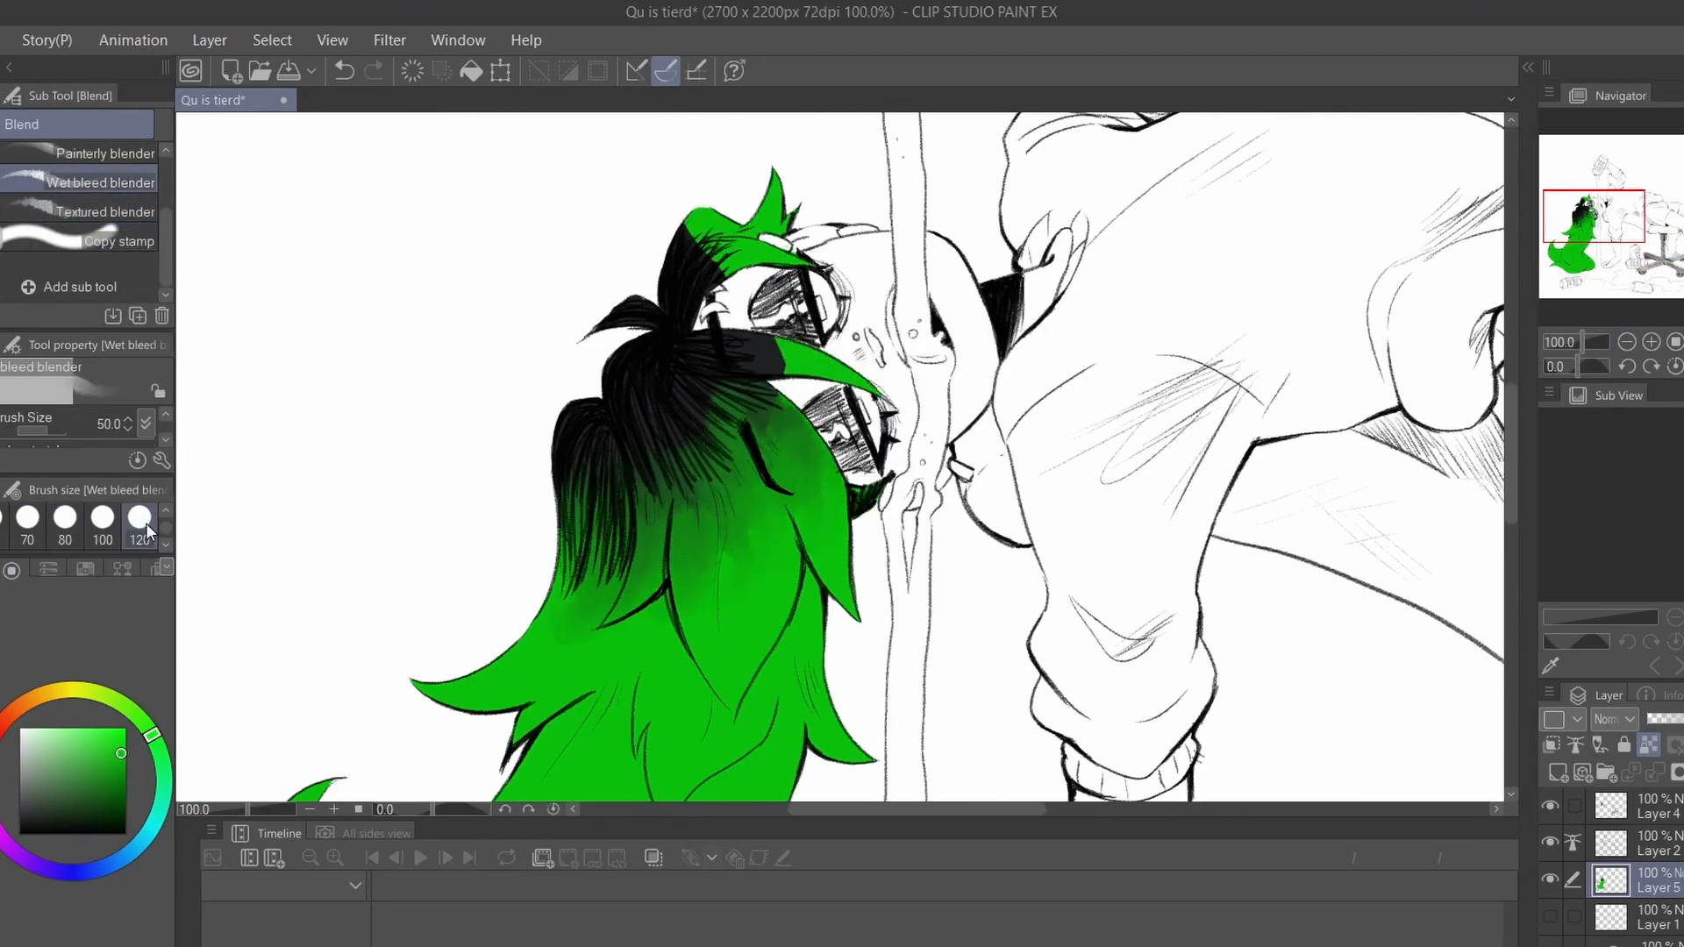
left_click(105, 160)
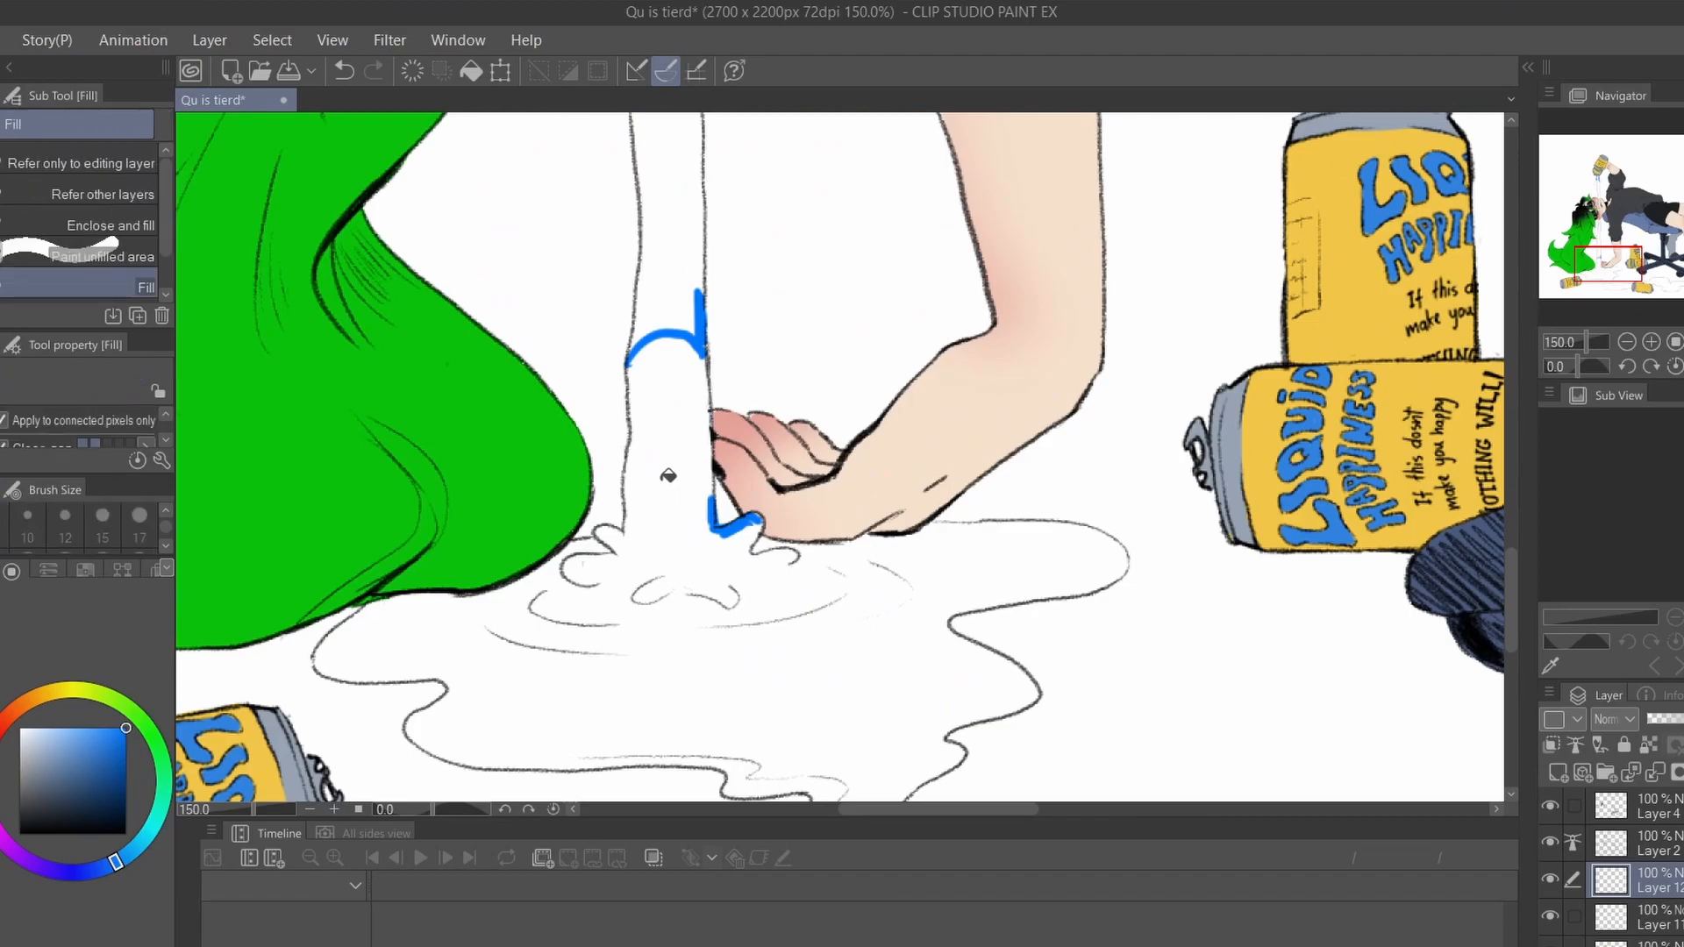
Step: Paint flat rainbow colour across the soda stream and the puddle under the hand
left_click(669, 477)
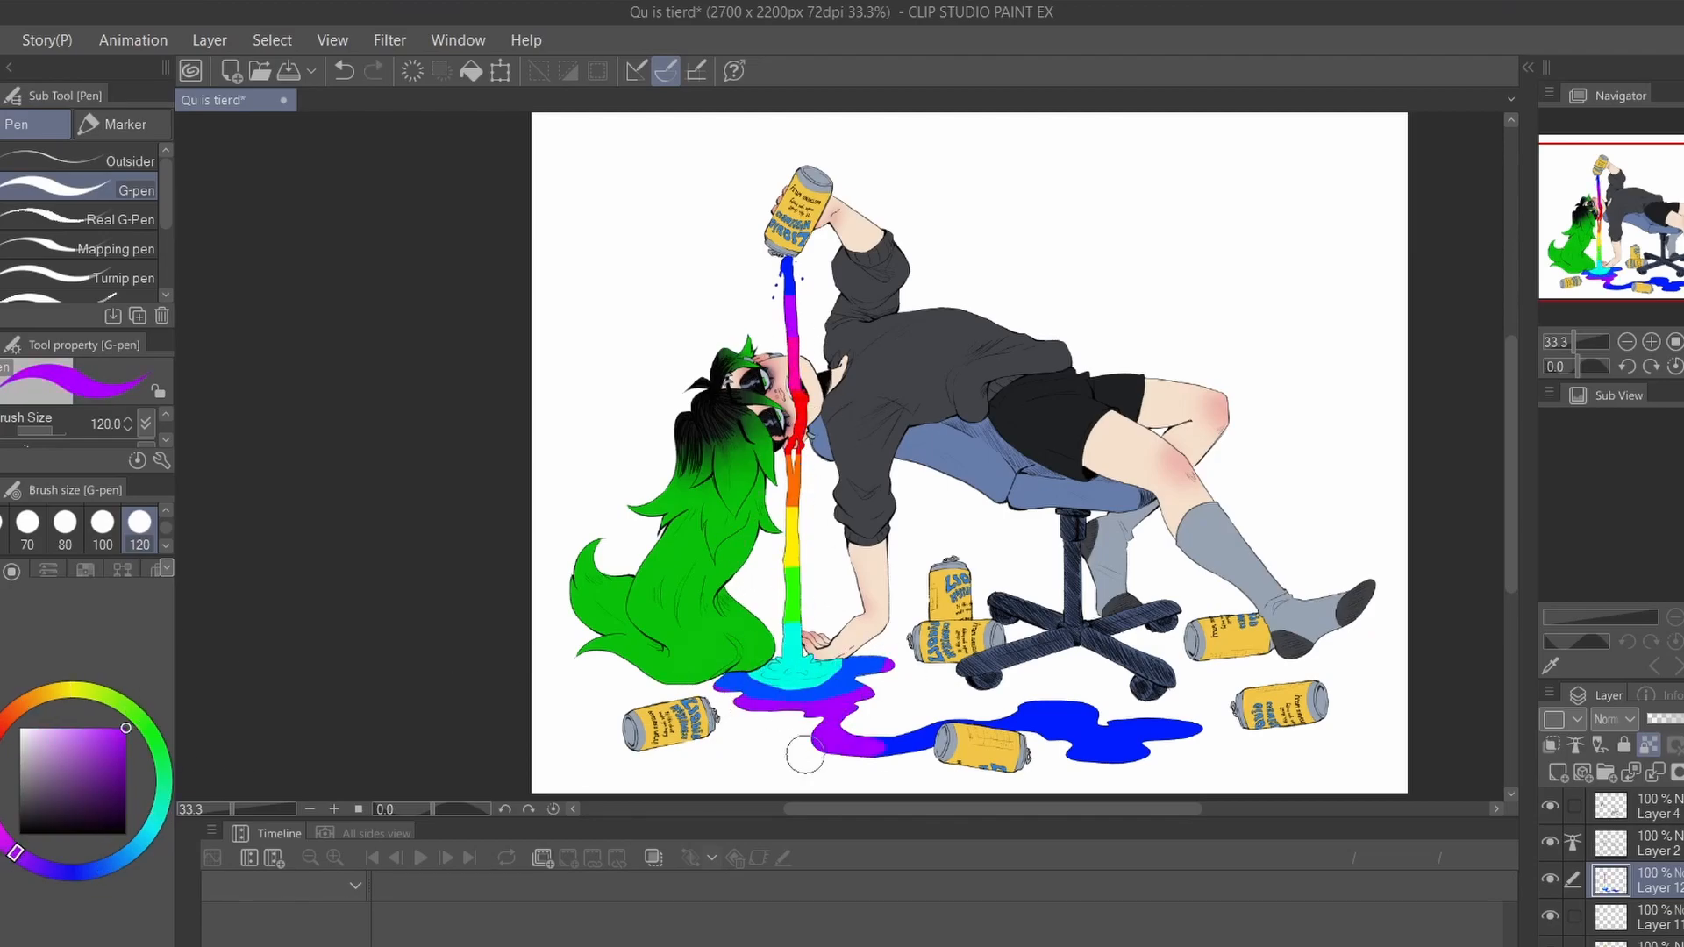
left_click_drag(805, 740, 1128, 729)
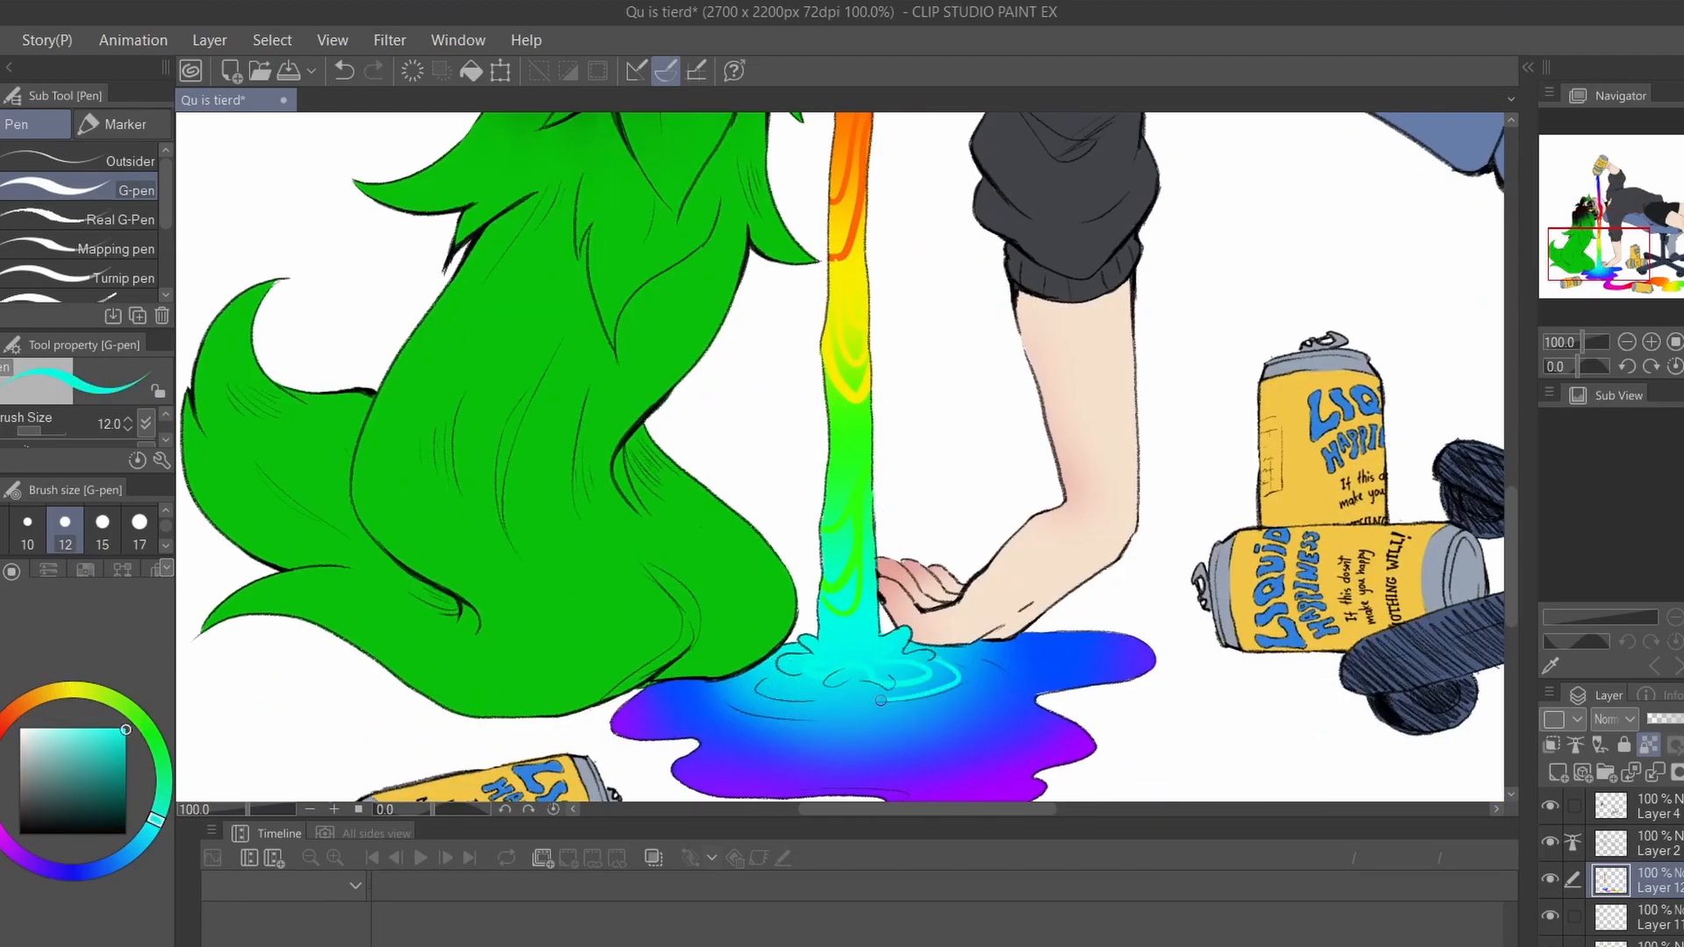
scroll("down", 3)
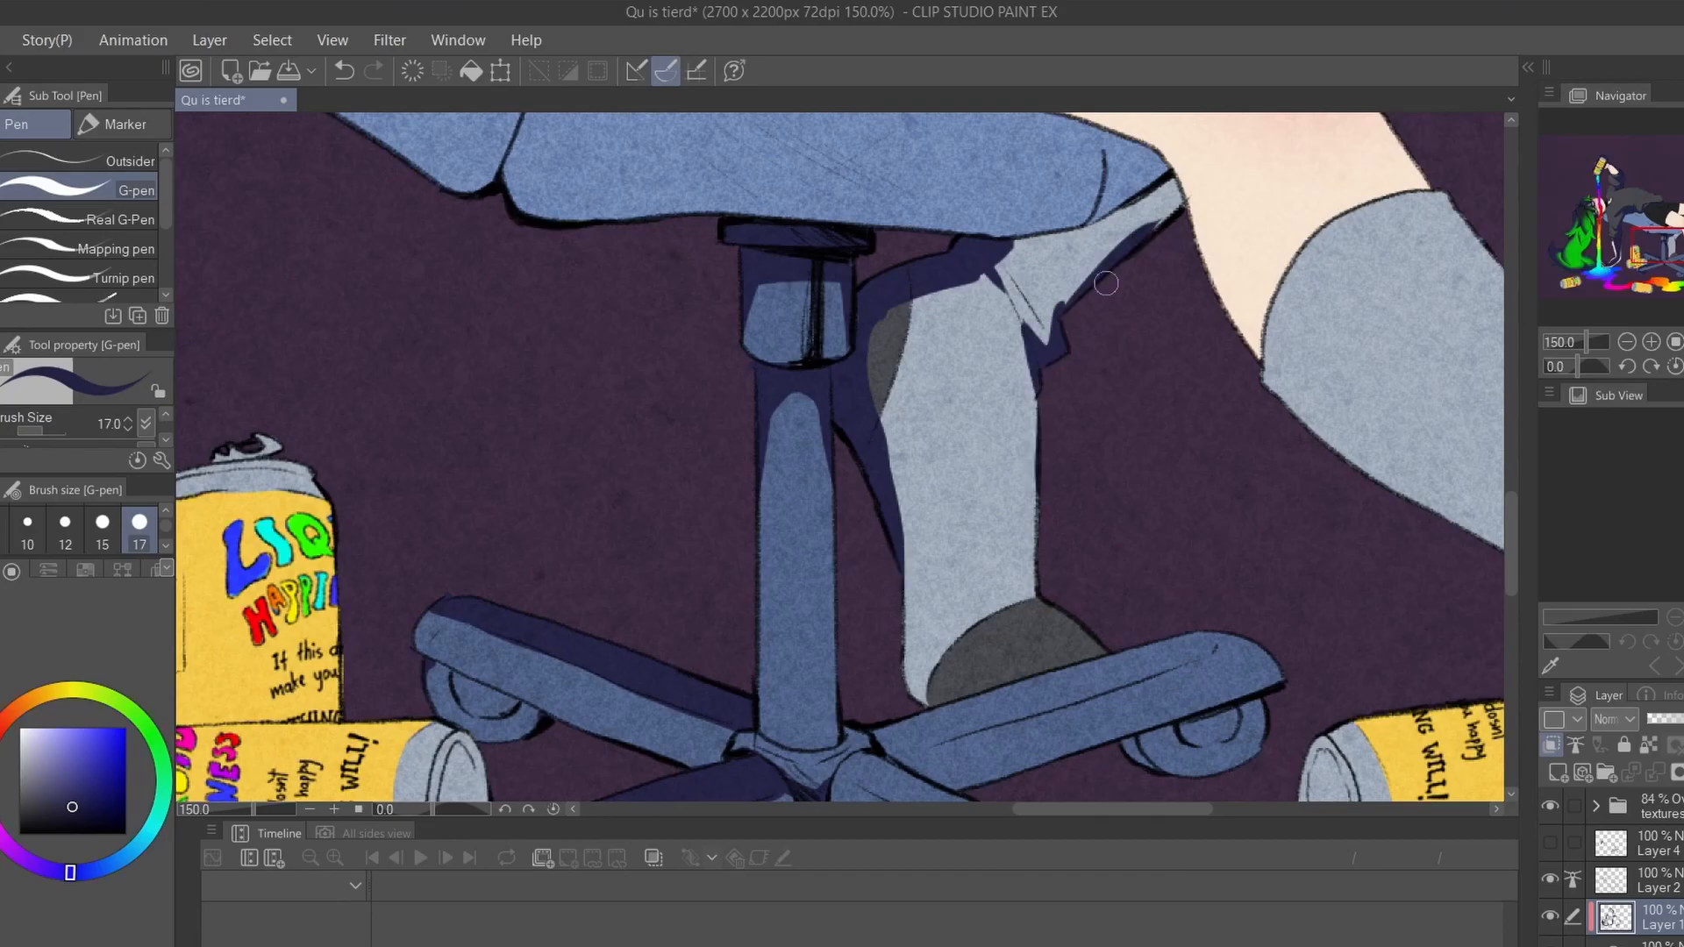
Step: Zoom out to the whole figure while shading the hoodie, legs and chair on multiply layers
scroll("down", 3)
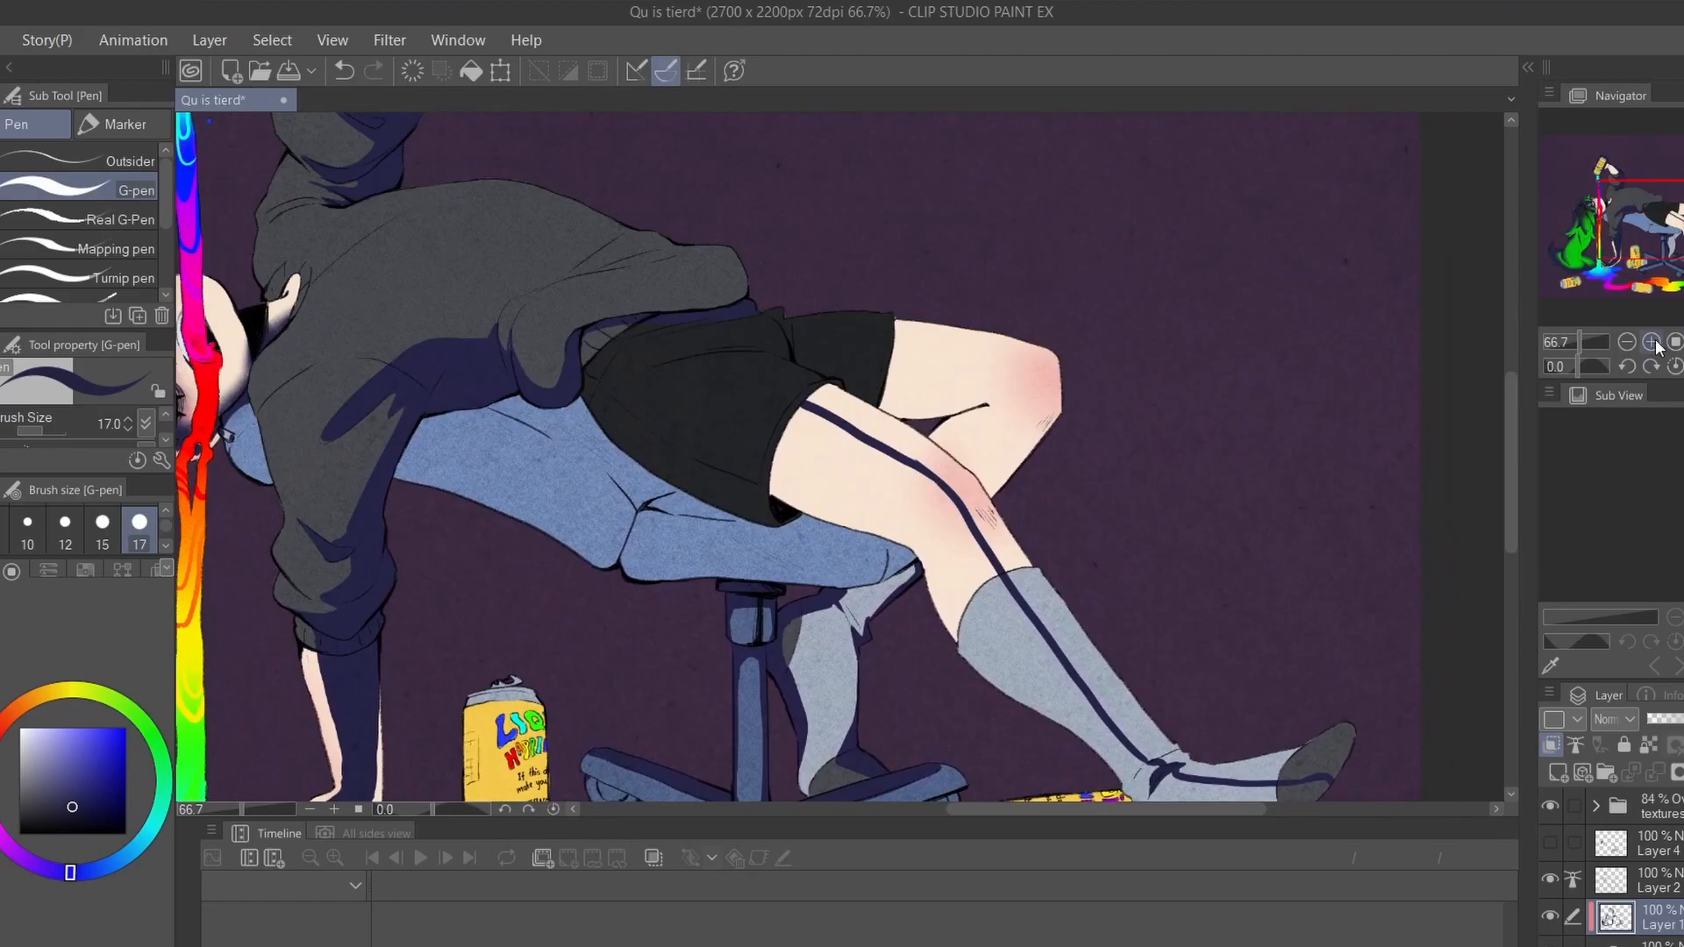
left_click(1652, 341)
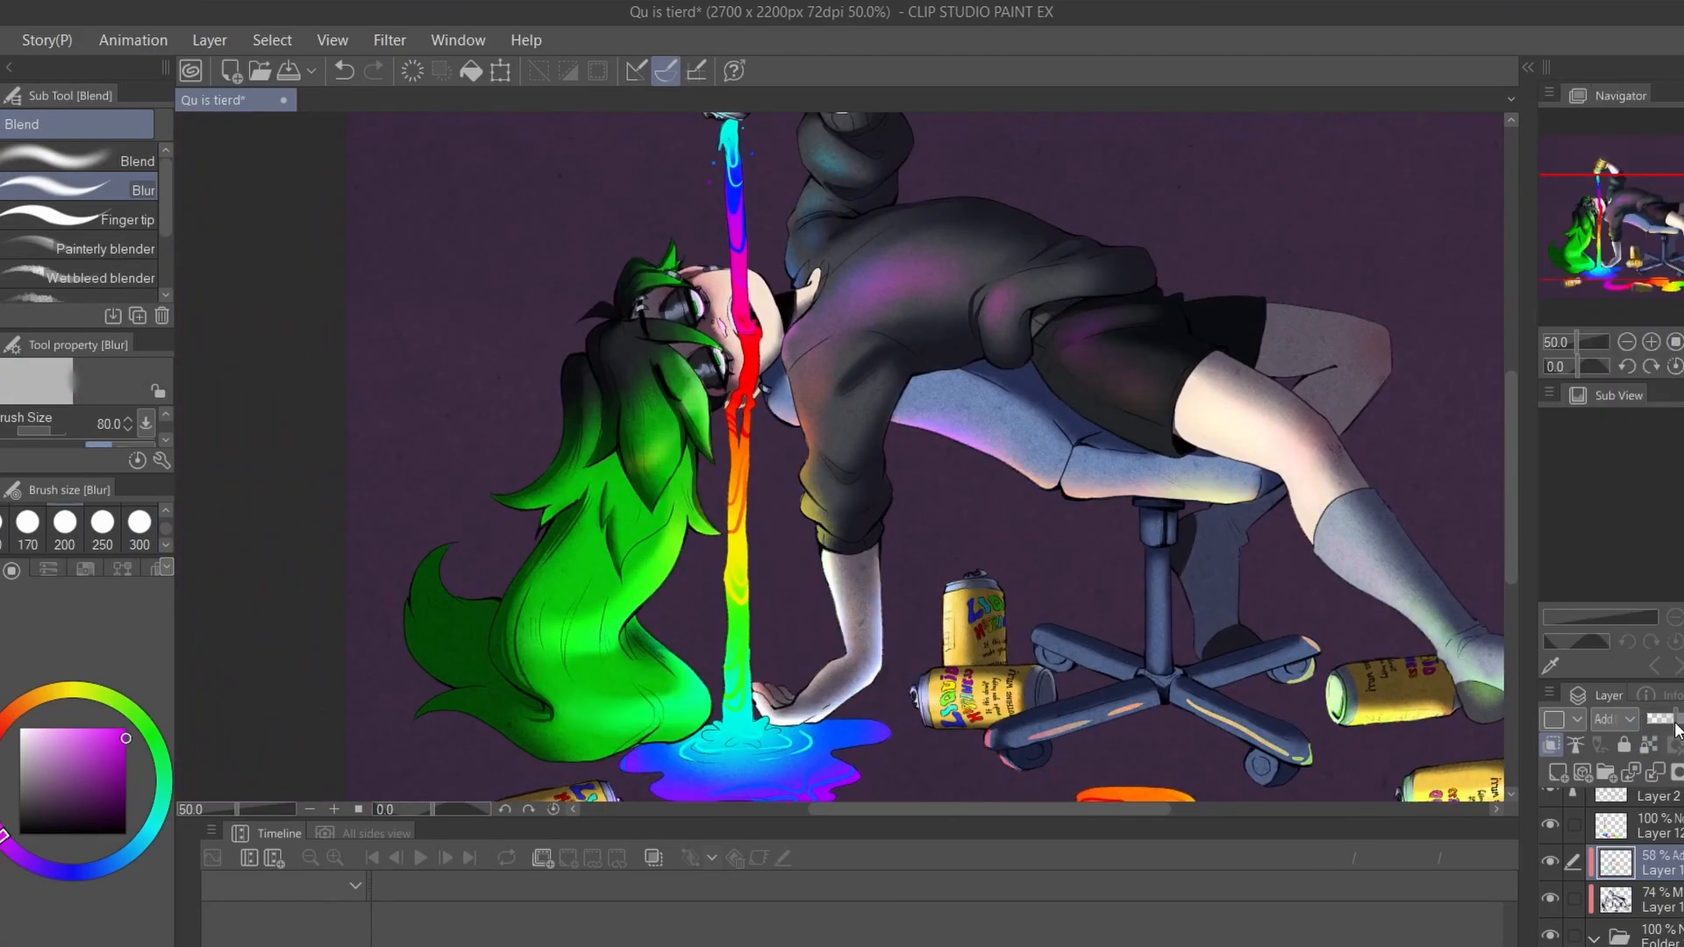
Step: Add face highlights and airbrush rainbow glow on an Add (Glow) layer around the stream and puddles
left_click(390, 38)
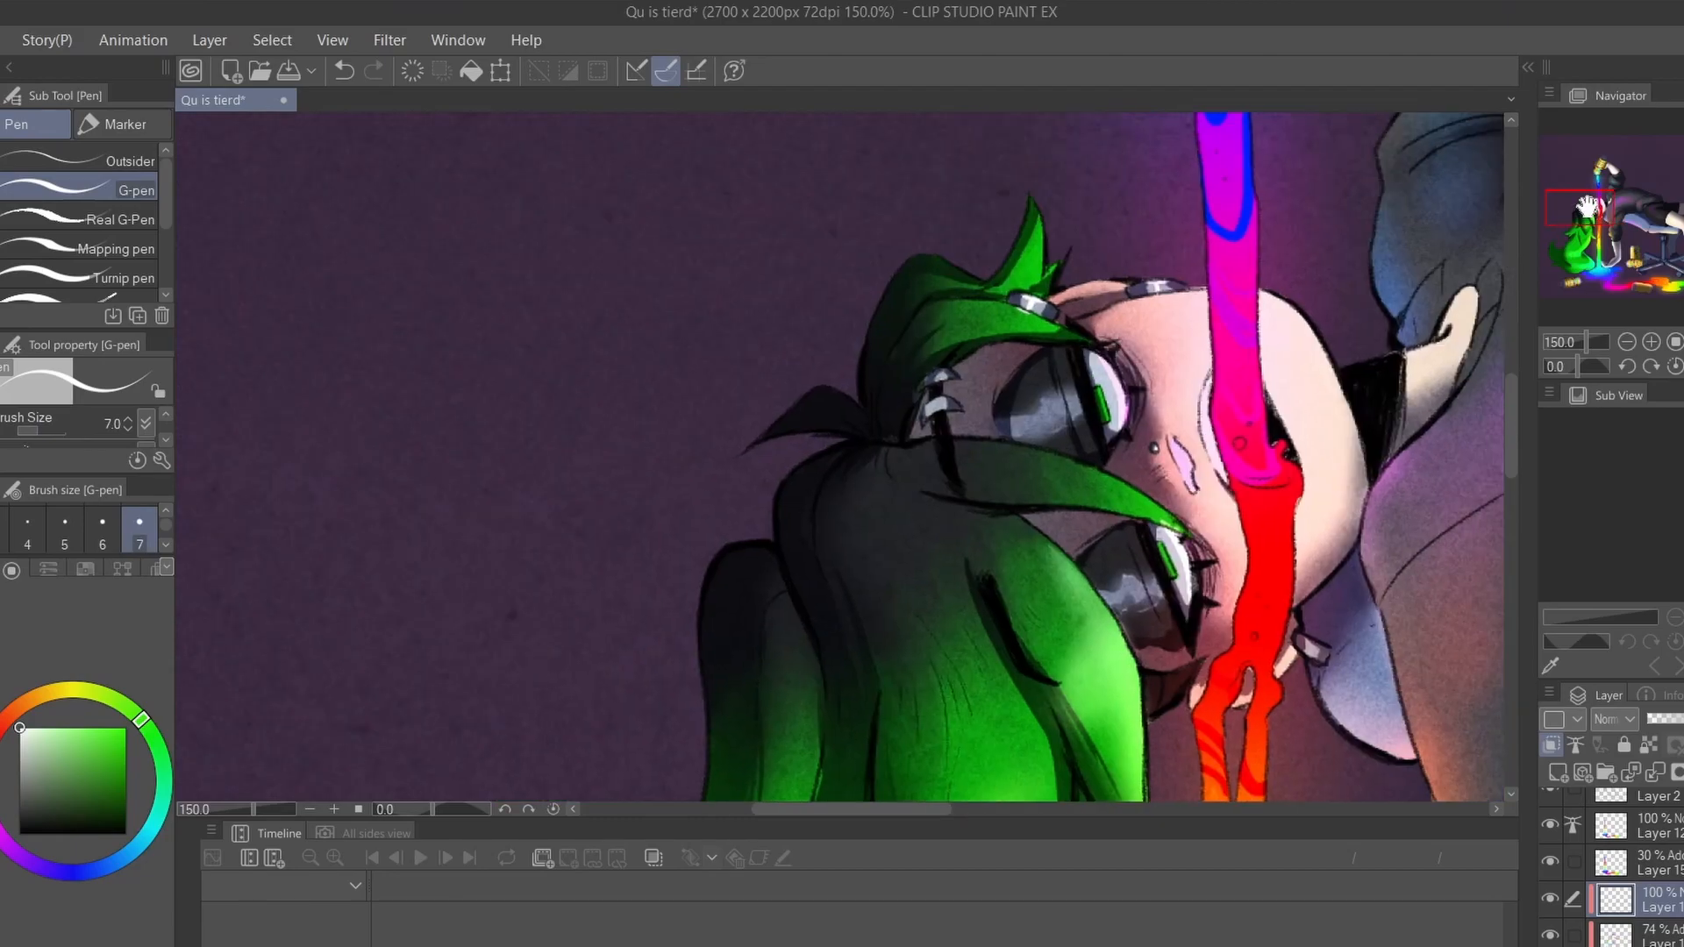
scroll("down", 3)
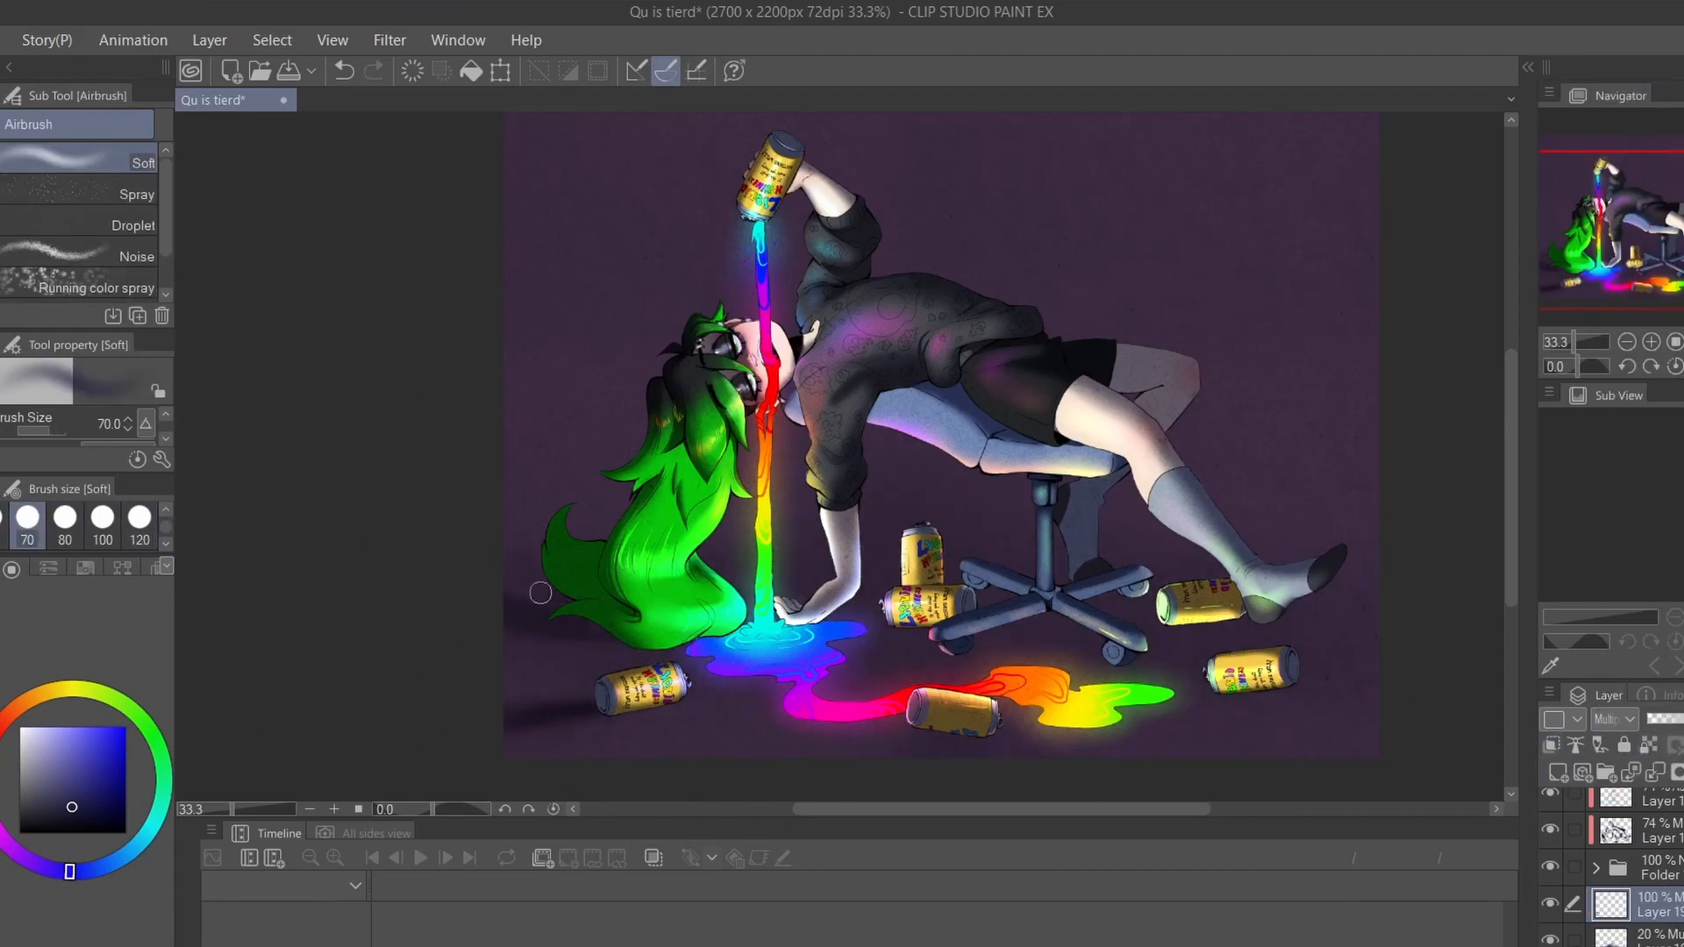
Step: Write the rainbow 'ClownMonarch' signature and Gaussian-blur a copy into a soft neon glow
left_click(139, 520)
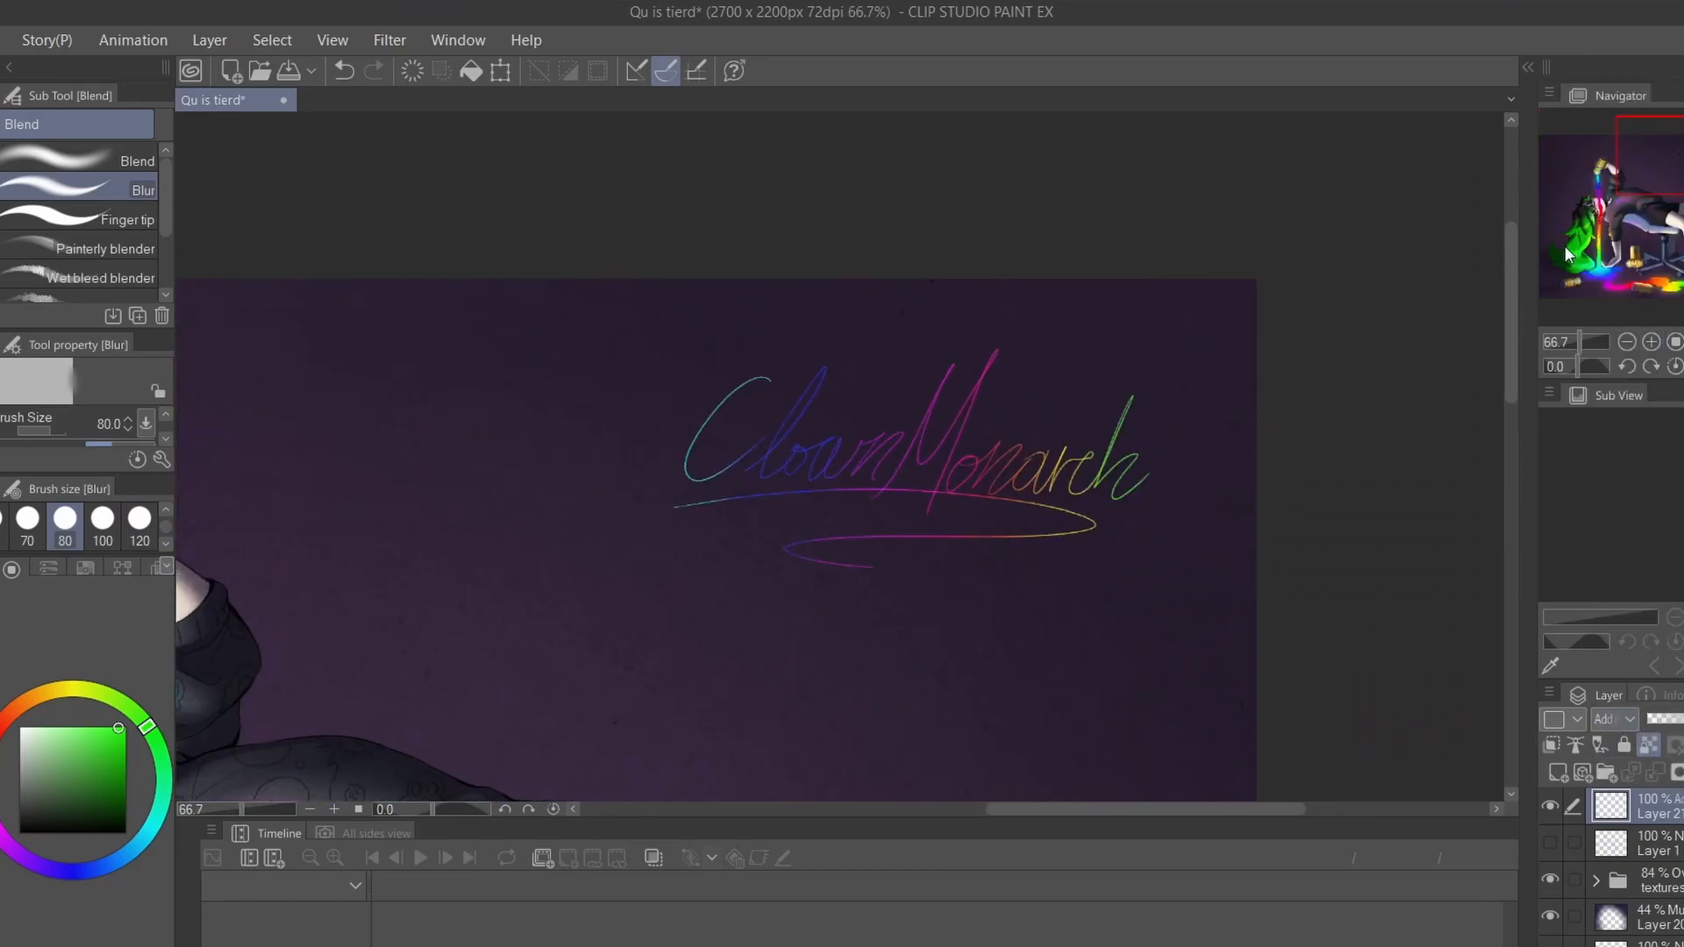
left_click(389, 39)
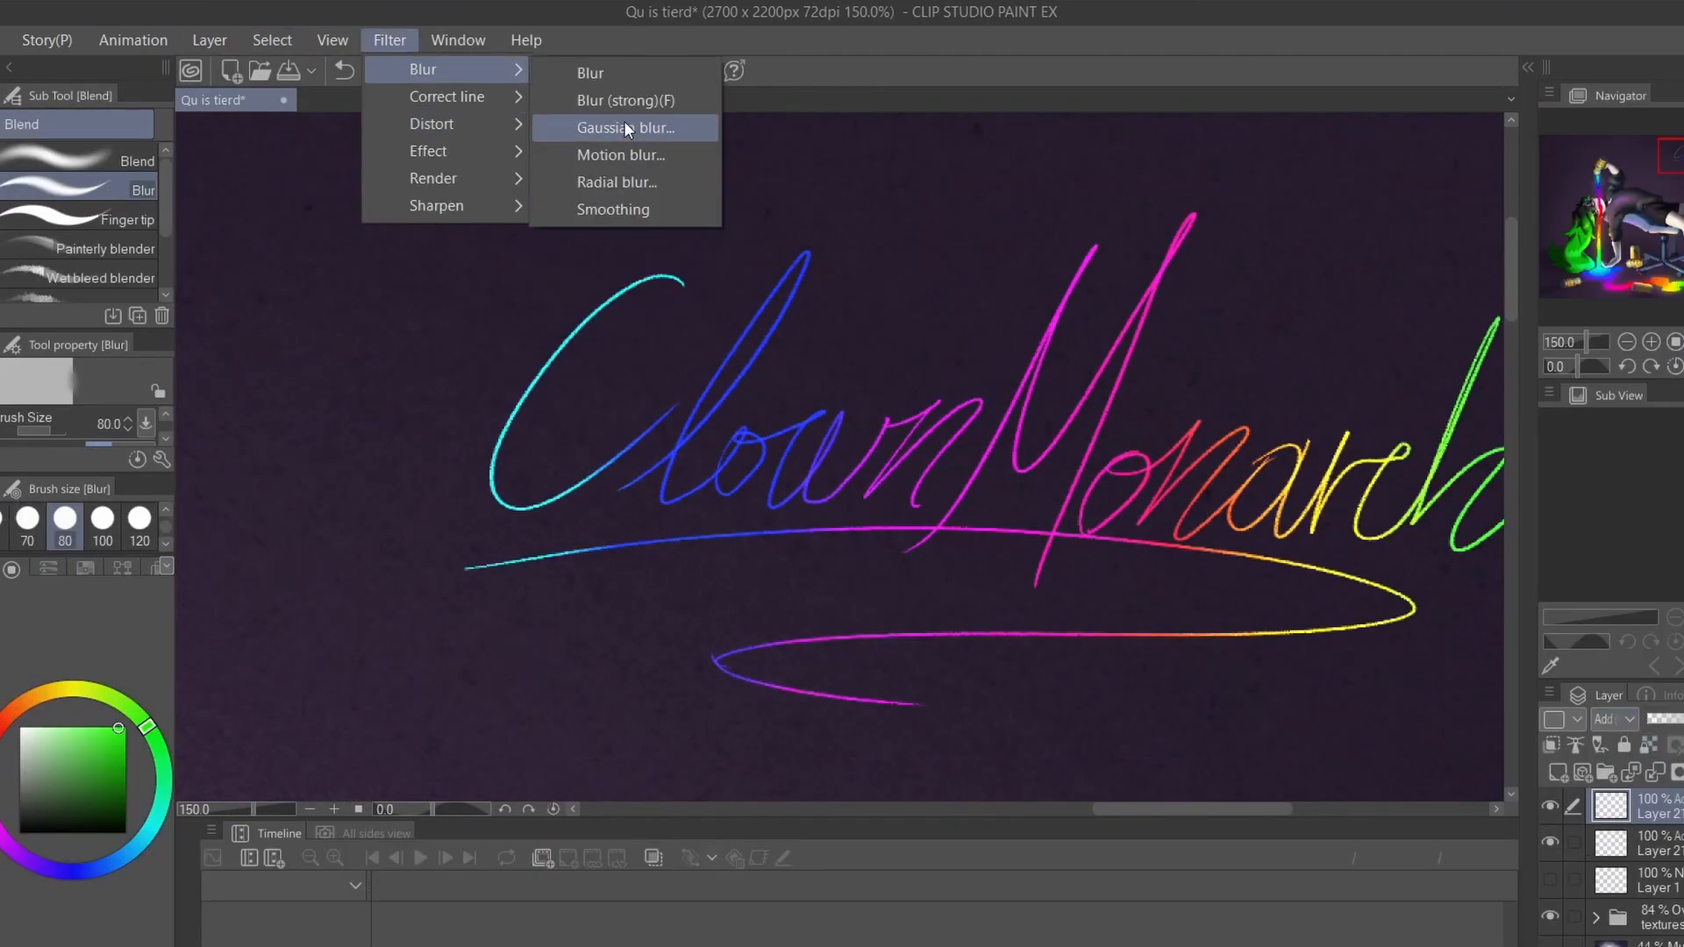
left_click(624, 128)
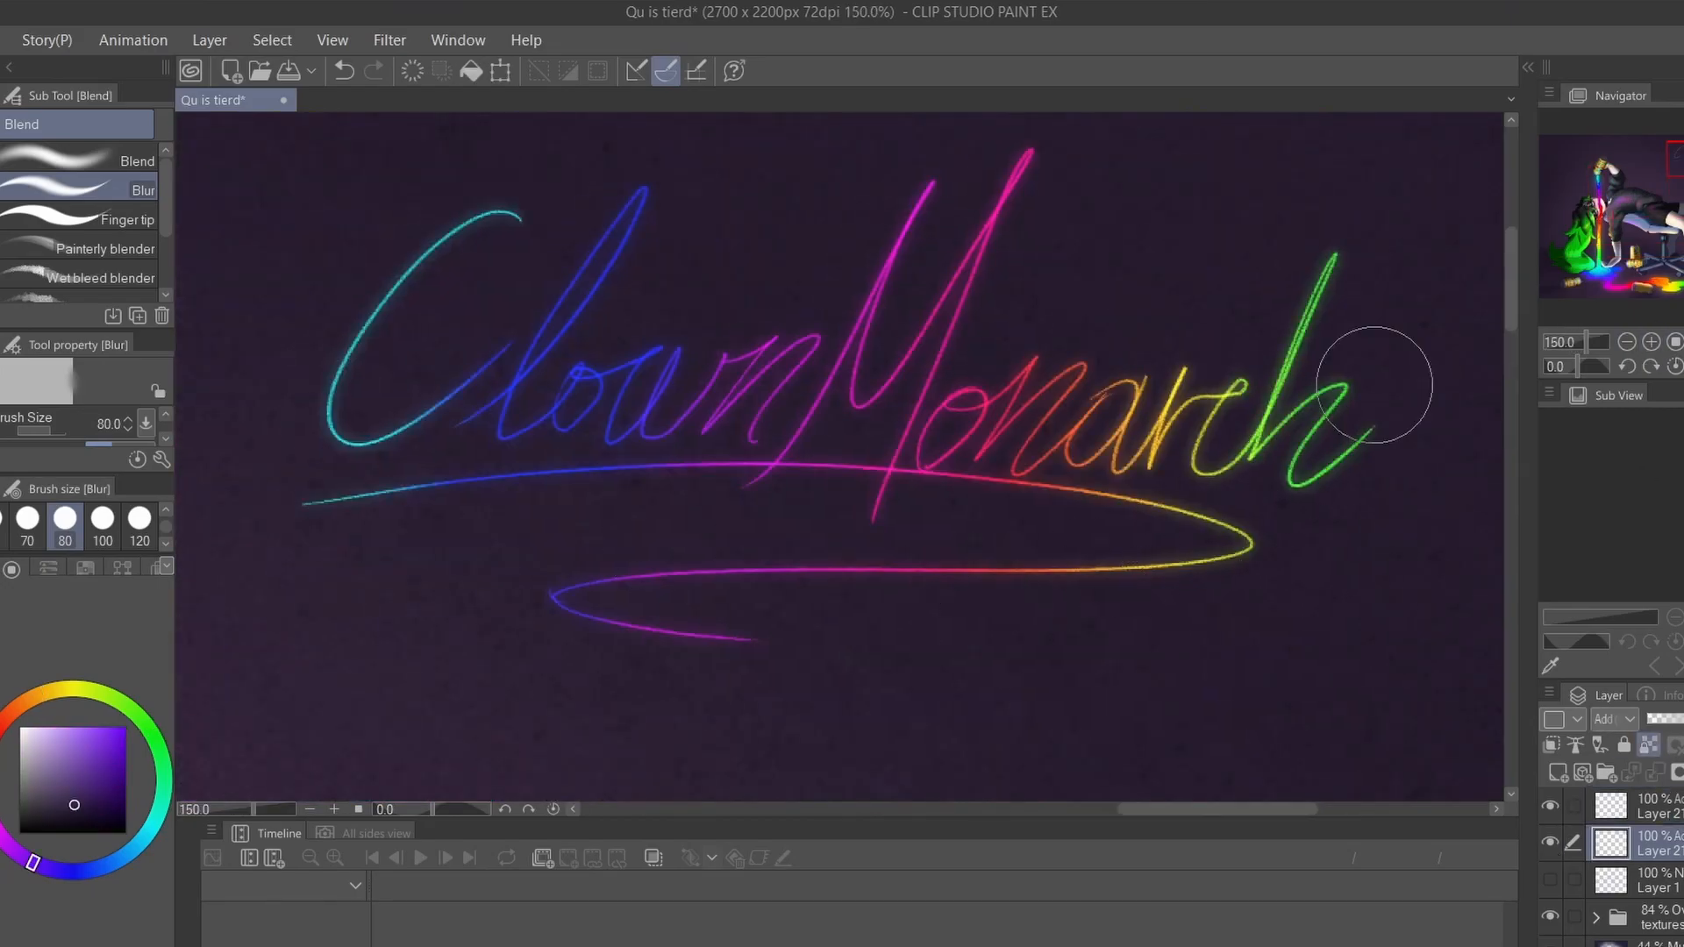